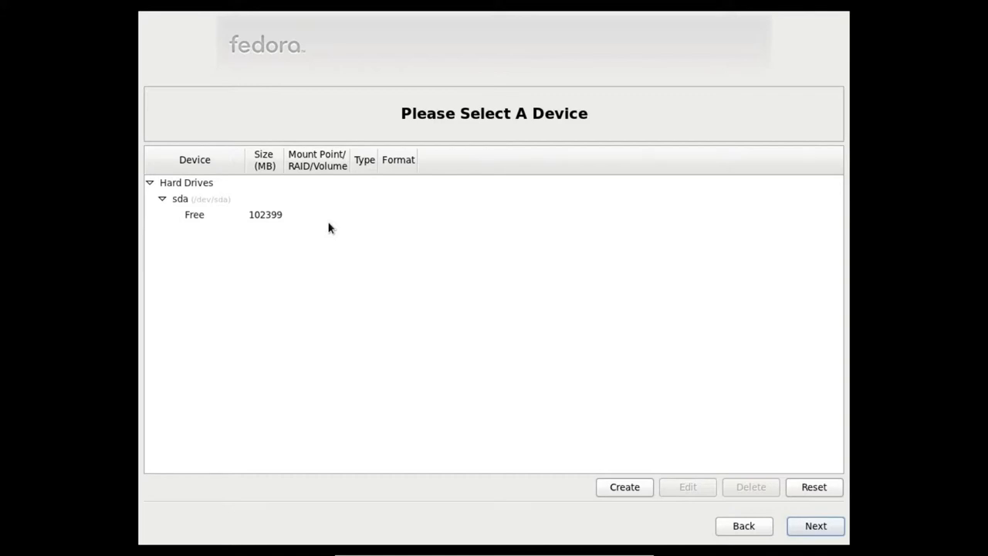
mouse_move(183, 221)
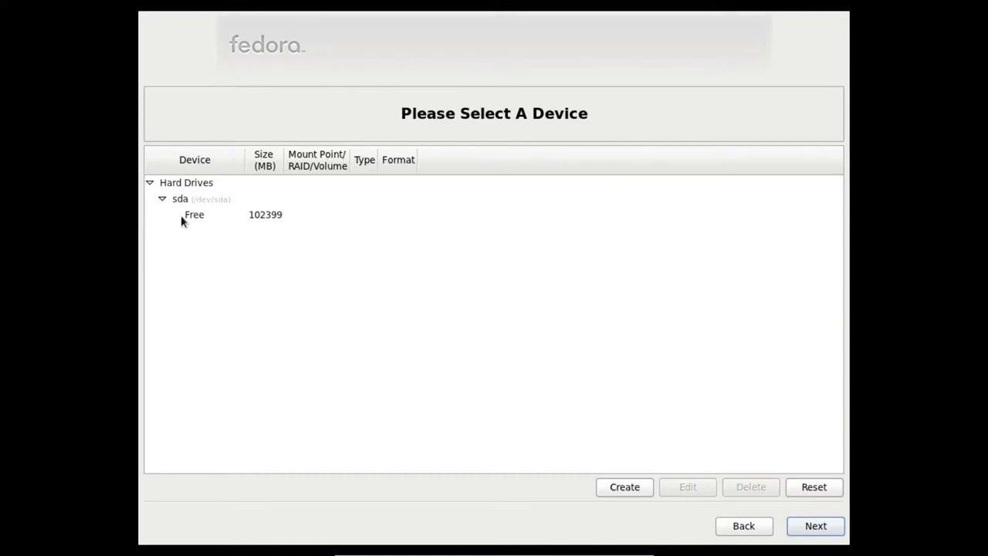
- Start a new standard partition in sda's 102,400 MB of free space
click(194, 215)
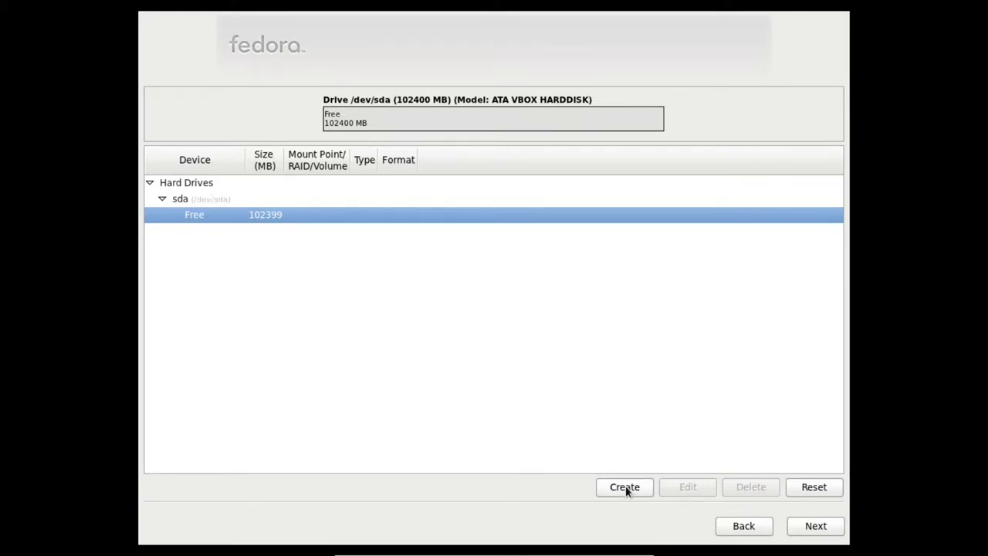
click(625, 487)
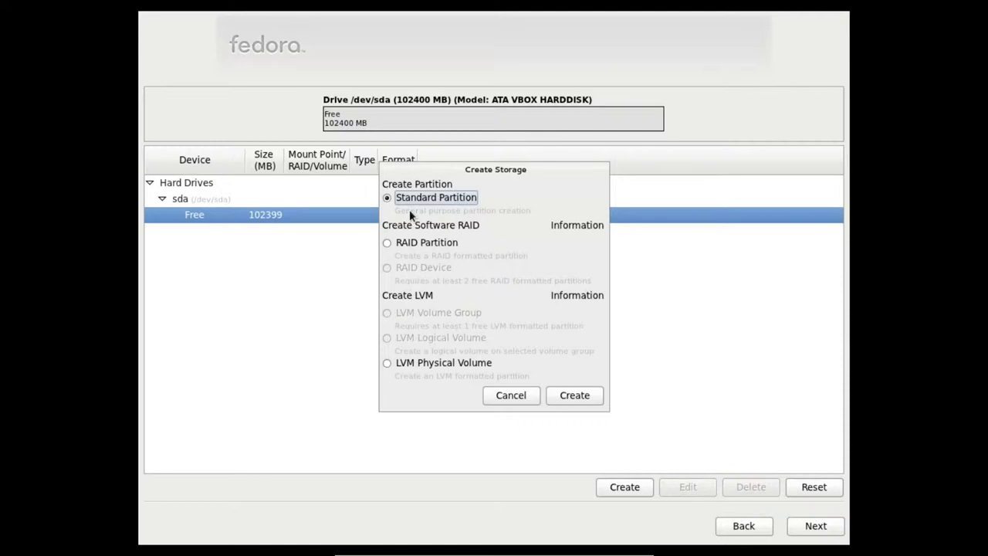
mouse_move(585, 390)
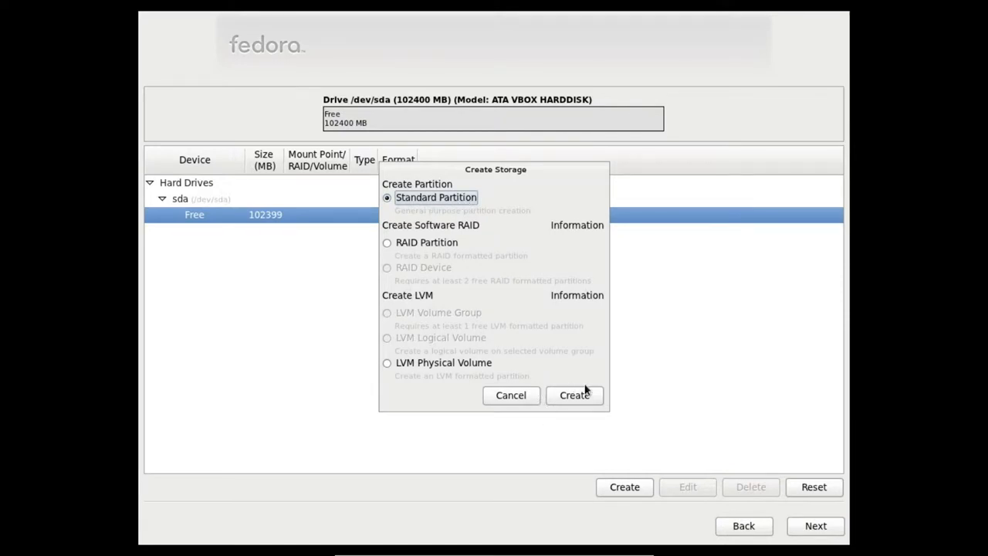
click(575, 394)
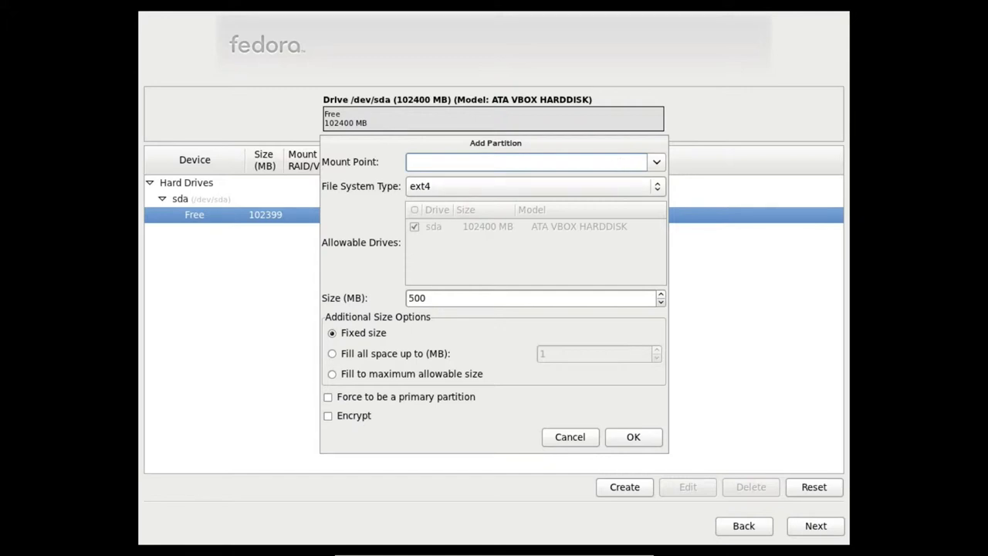
- Create sda1, a 1024 MB ext4 partition mounted at /
text(/)
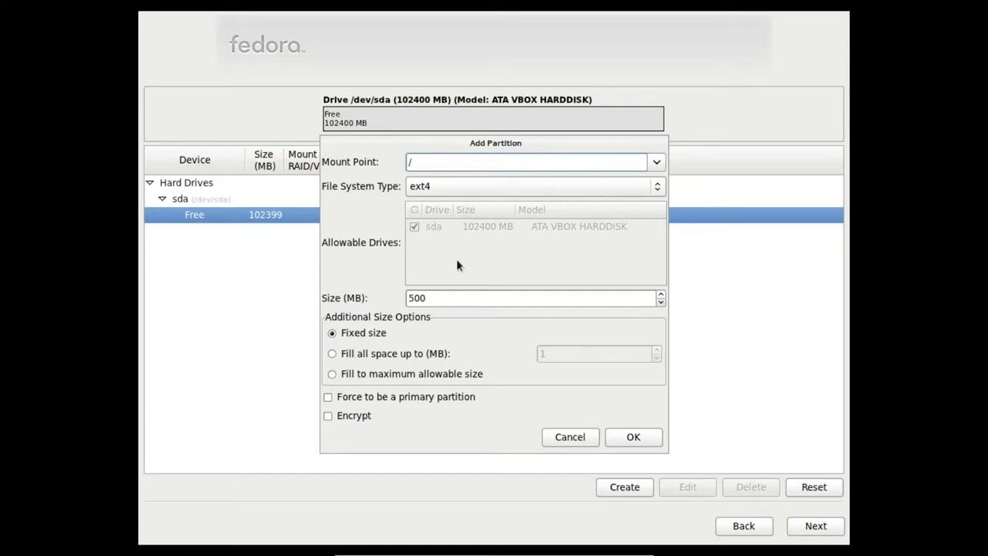
triple_click(533, 298)
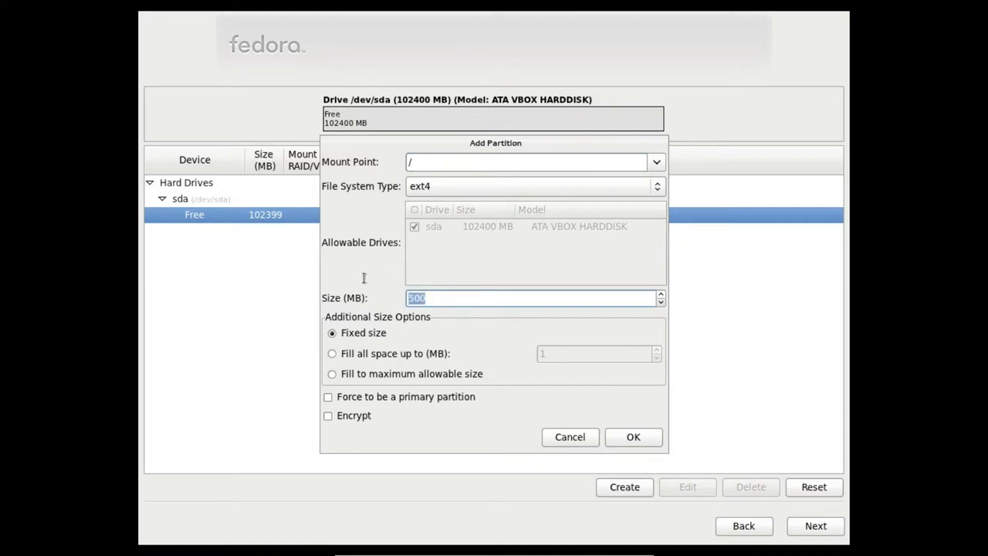
text(1024)
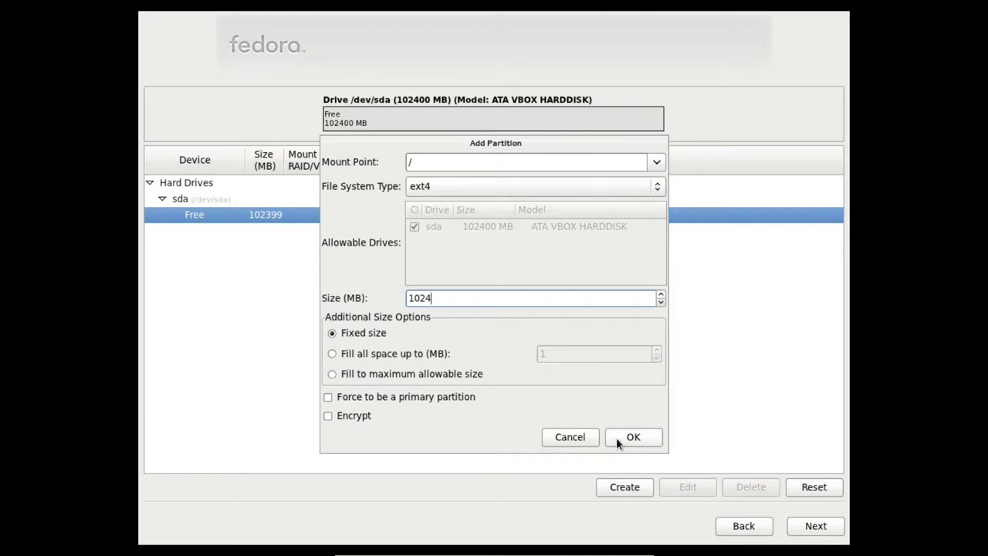
mouse_move(627, 442)
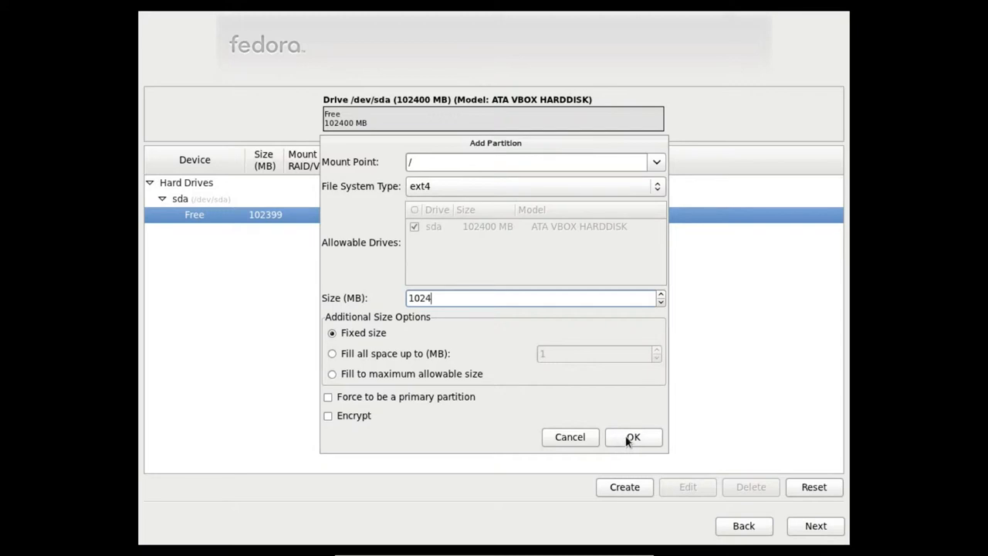
click(632, 437)
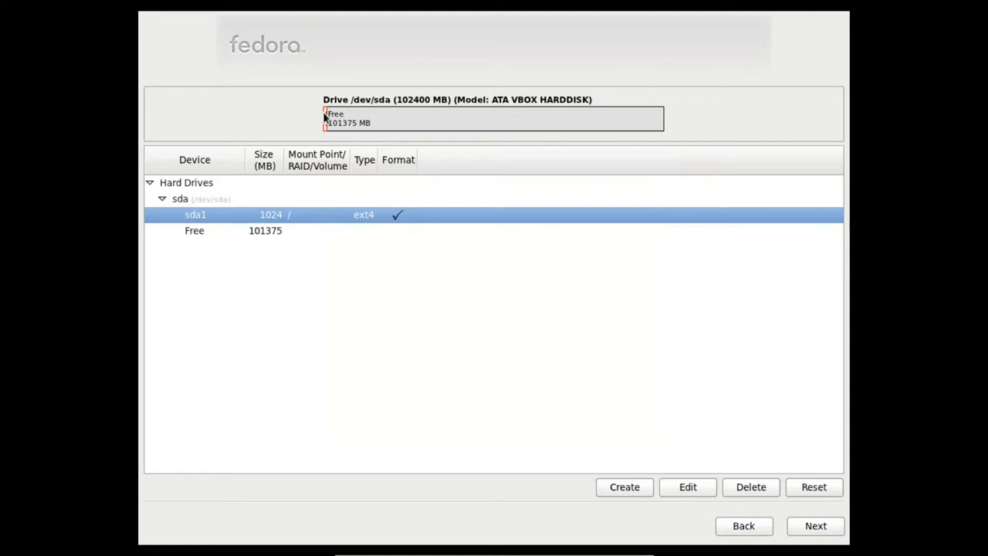
mouse_move(326, 138)
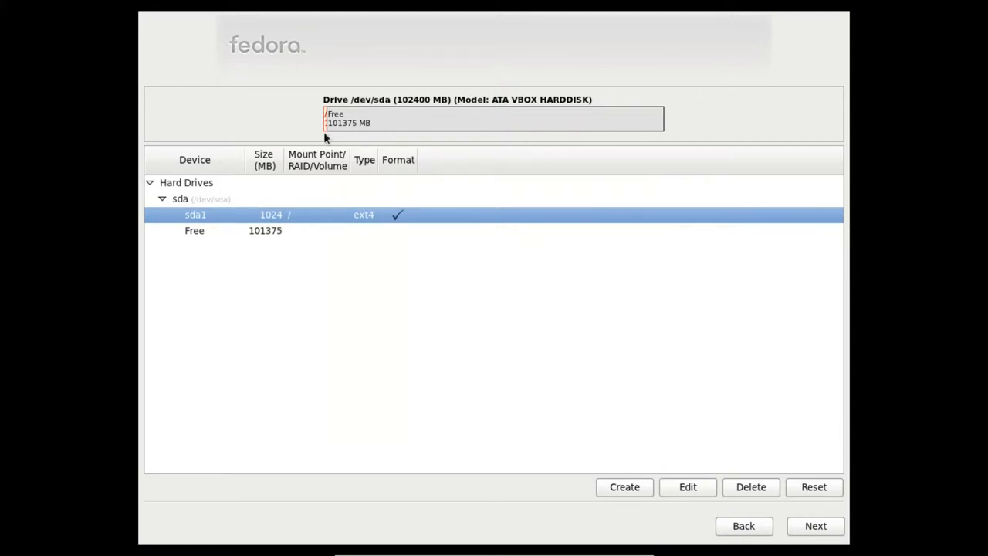
mouse_move(209, 235)
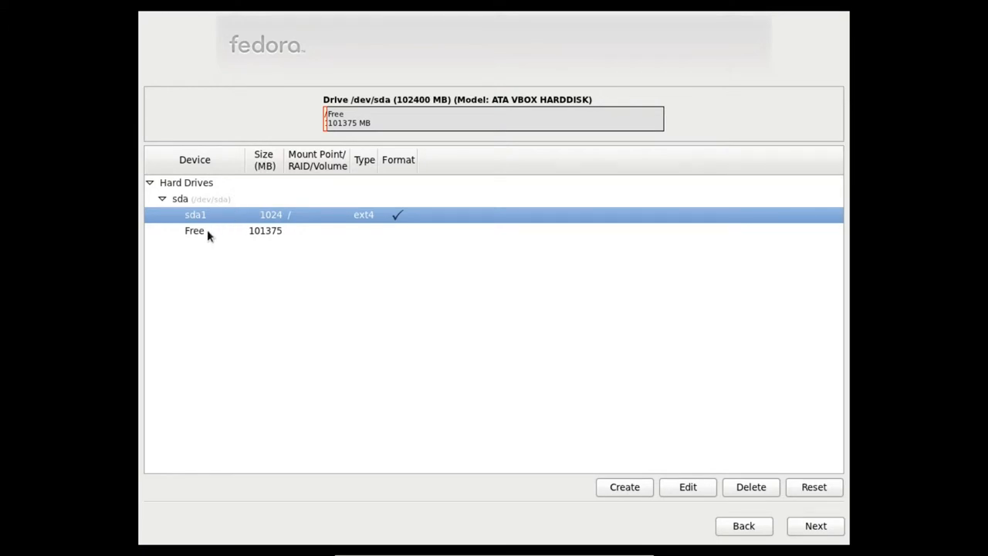
- Make sda2 an LVM physical volume filling the remaining 101,375 MB
click(194, 230)
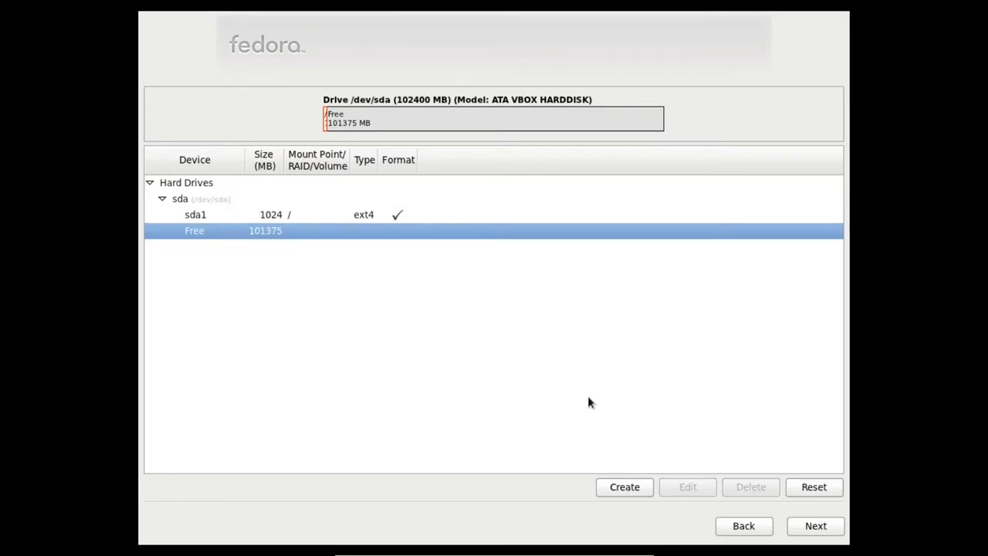
click(625, 486)
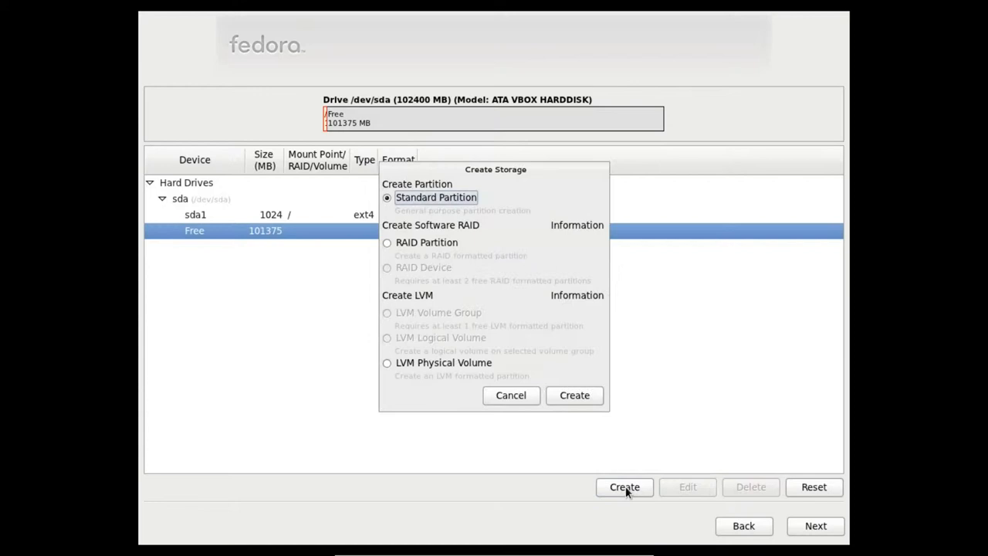
mouse_move(387, 362)
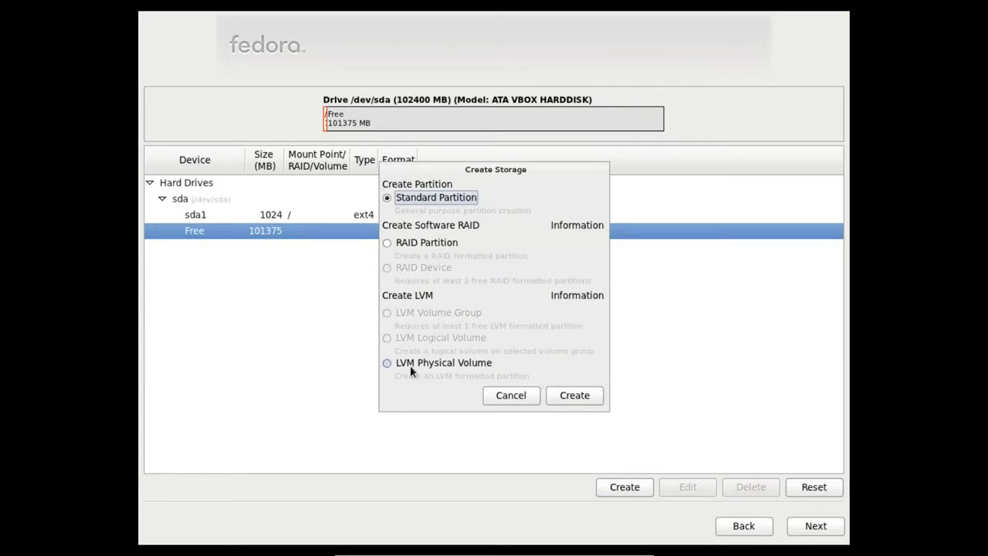
click(386, 363)
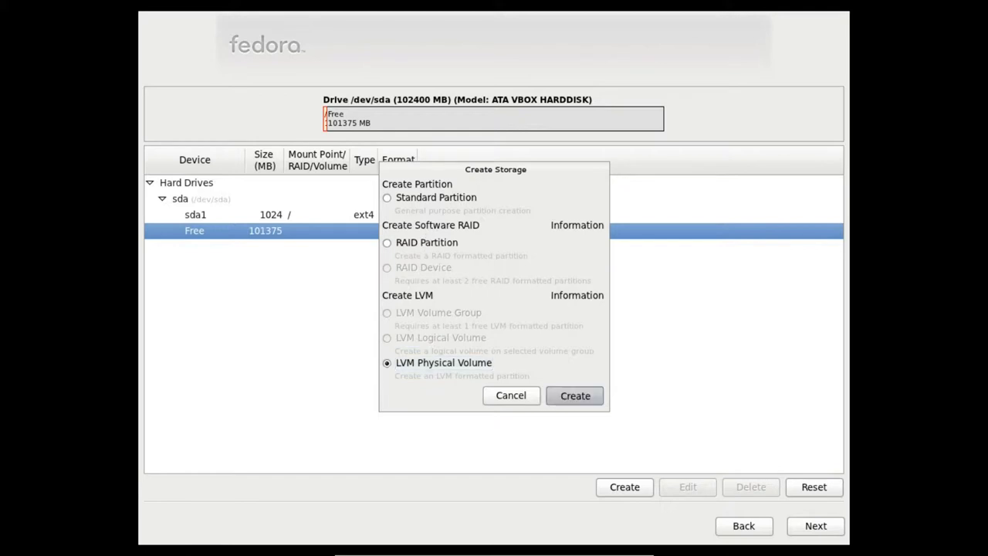
click(575, 396)
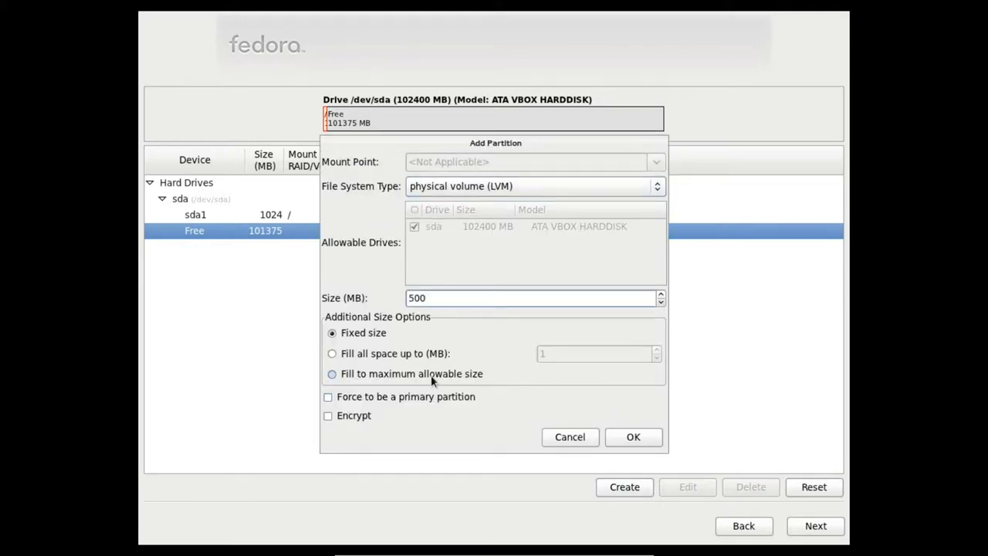
click(332, 374)
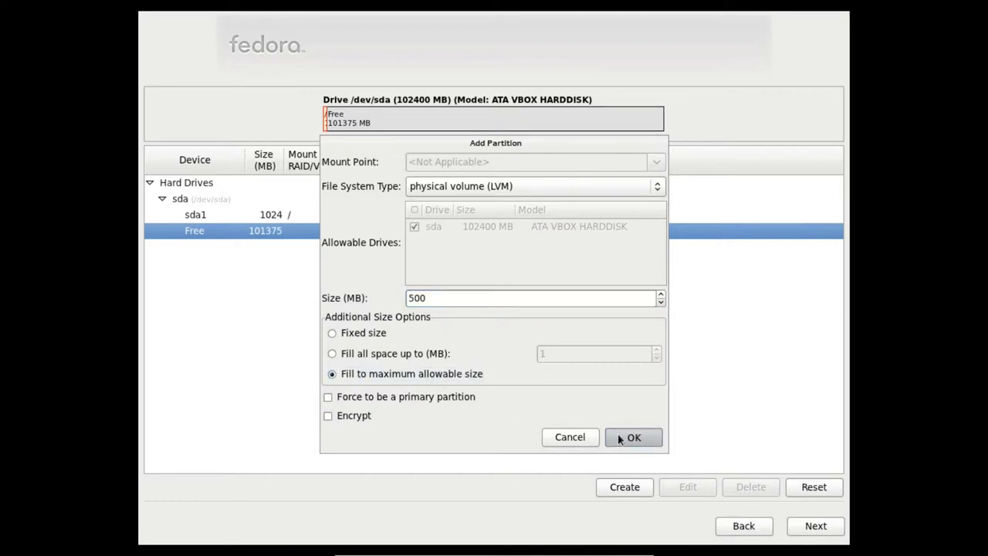
click(633, 437)
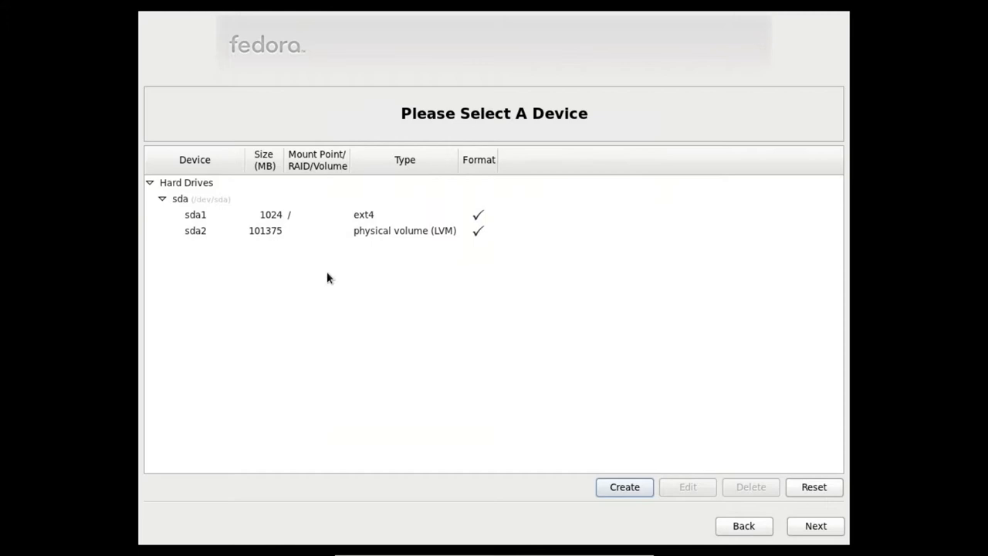
- Create the VolGroup volume group on sda2 and begin its first logical volume
click(181, 199)
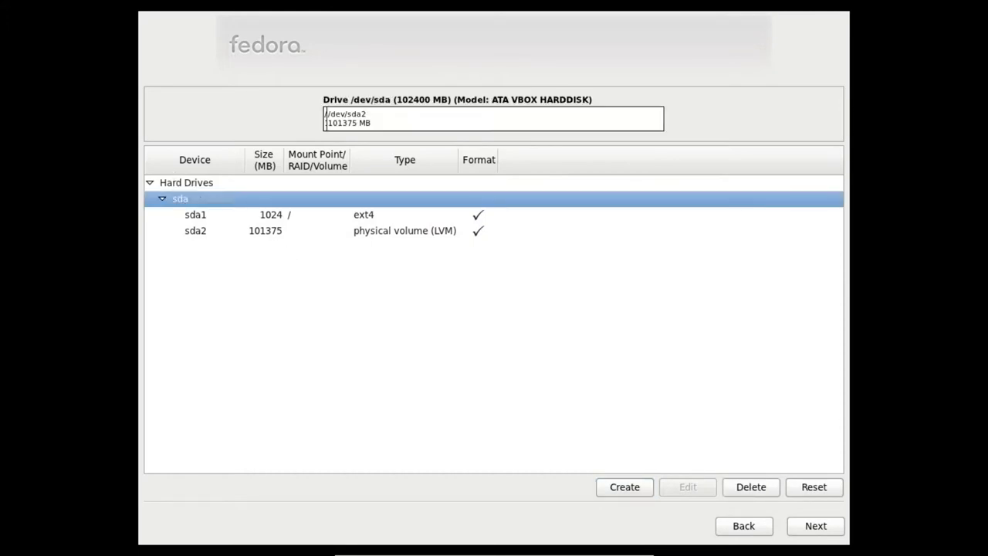
mouse_move(324, 133)
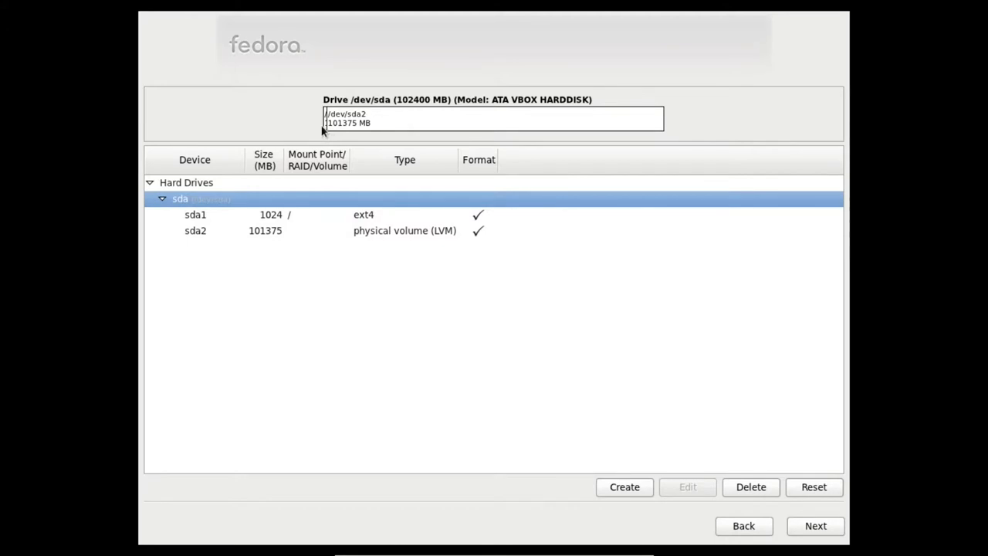
mouse_move(216, 210)
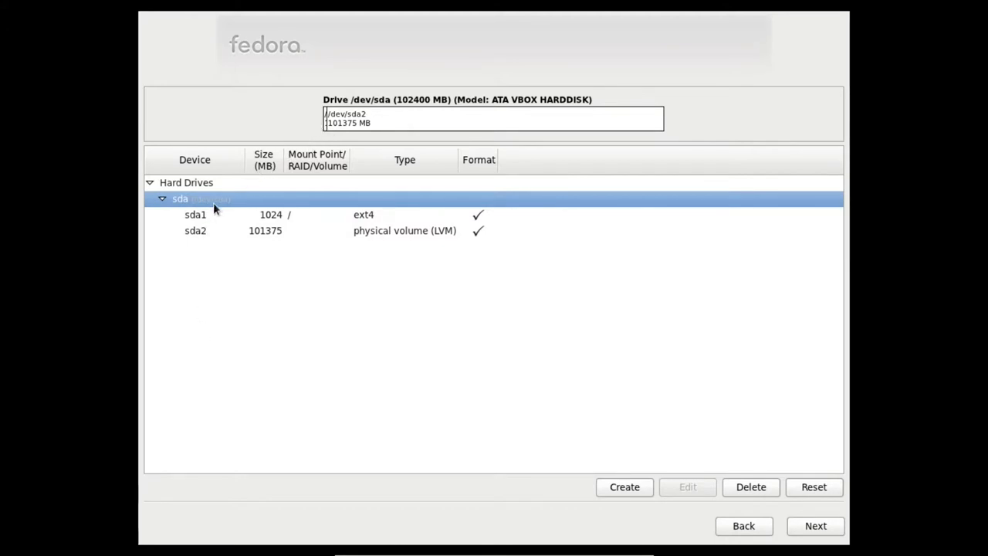
click(195, 230)
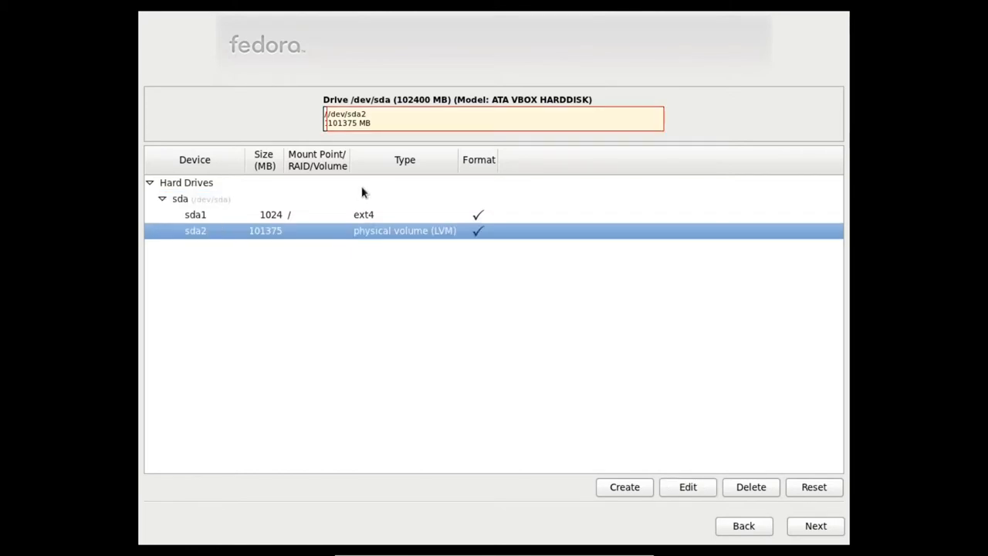
mouse_move(631, 363)
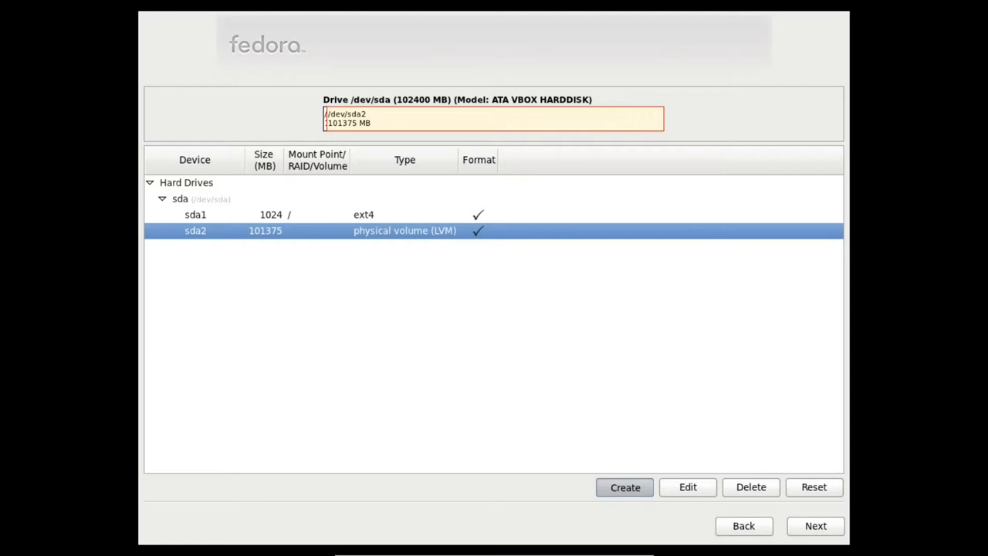
click(624, 486)
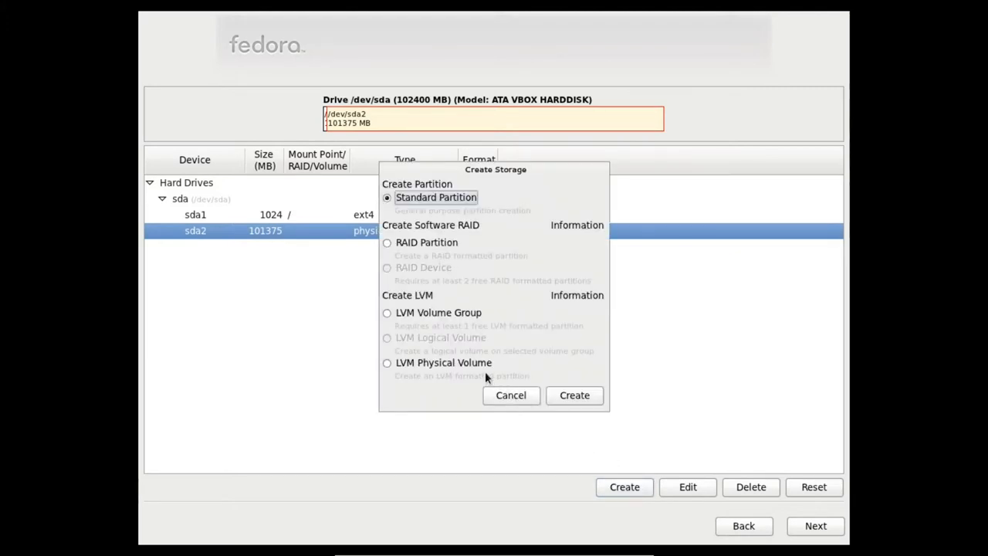
click(387, 312)
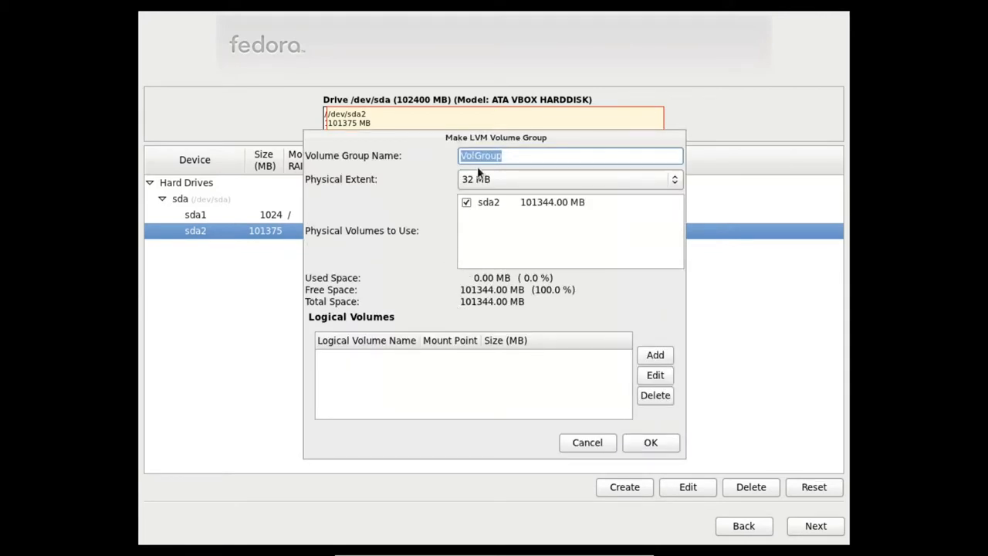
mouse_move(510, 347)
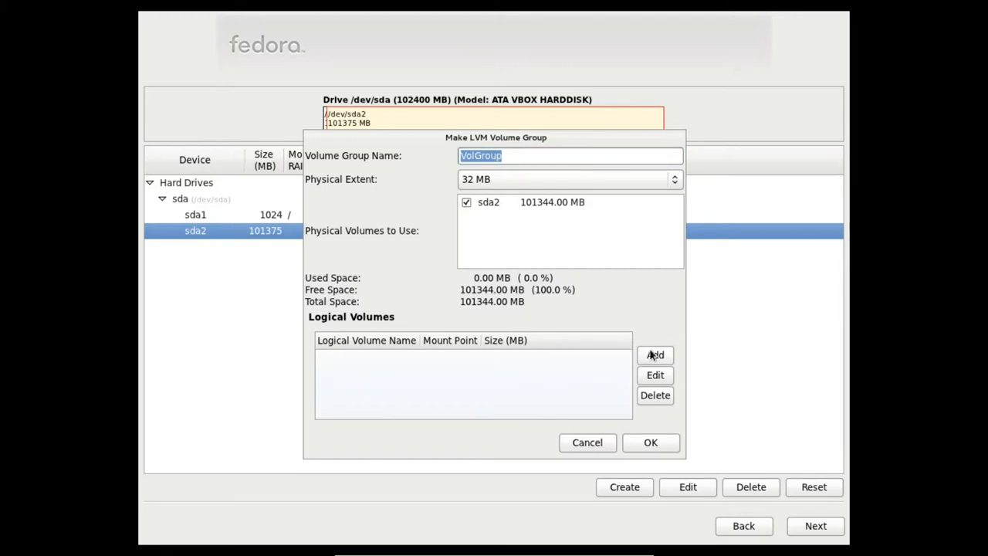
click(654, 354)
text(1)
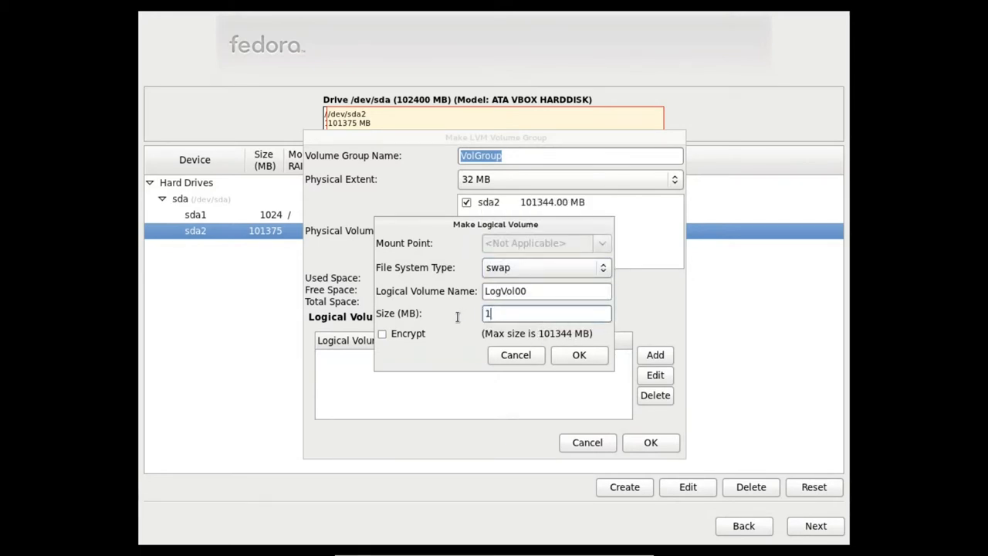
- Add LogVol00 as a 1024 MB swap volume in VolGroup
text(024)
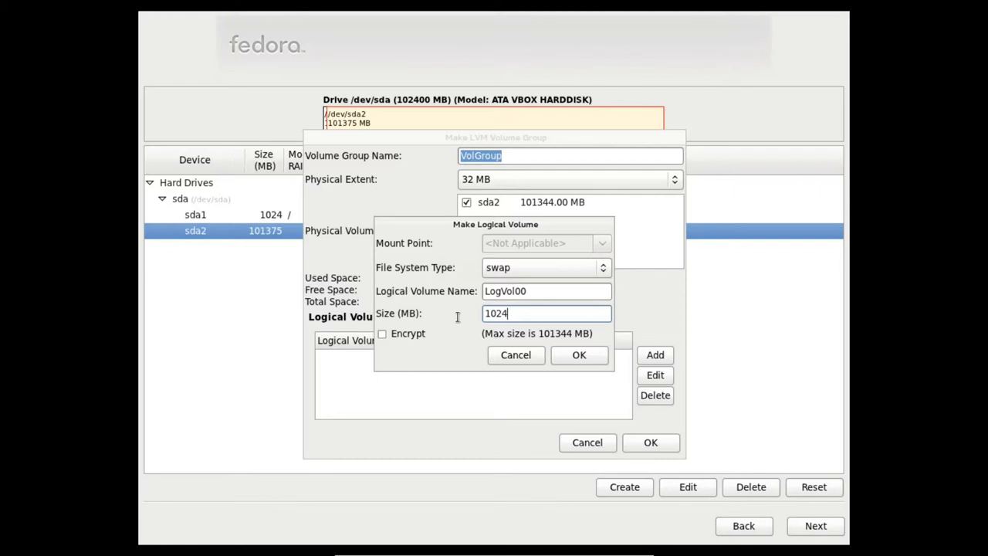
click(578, 355)
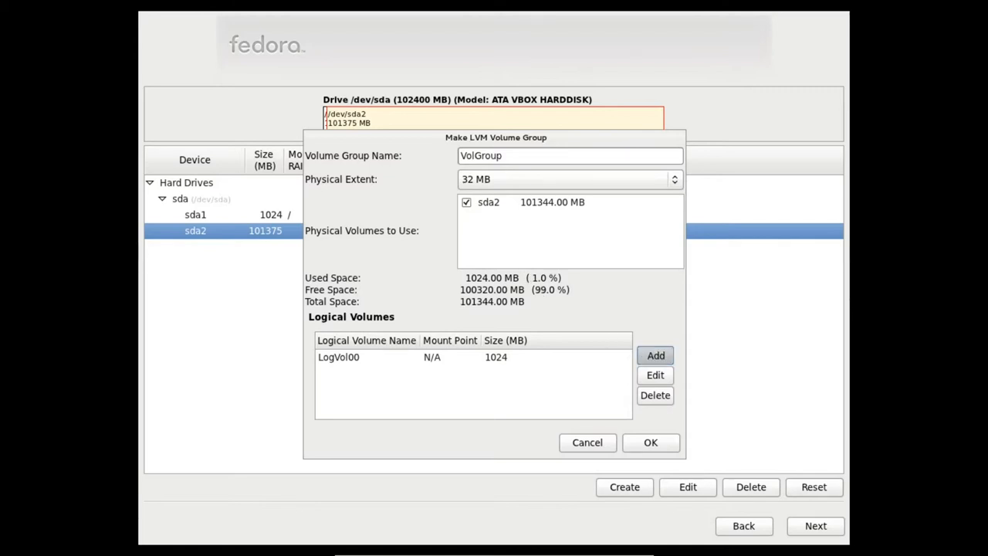
click(655, 355)
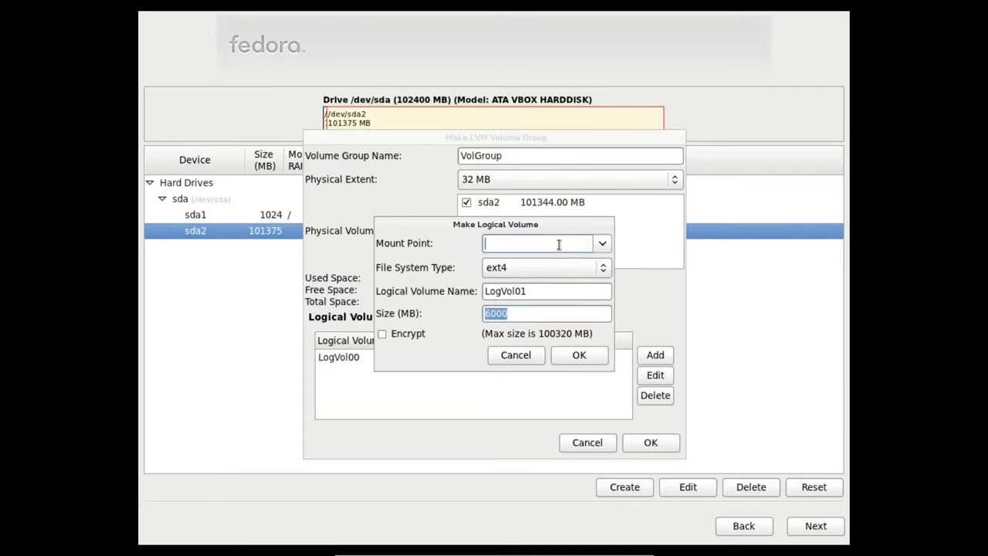
- Add LogVol01, a 6016 MB ext4 volume mounted at /usr
text(/usr)
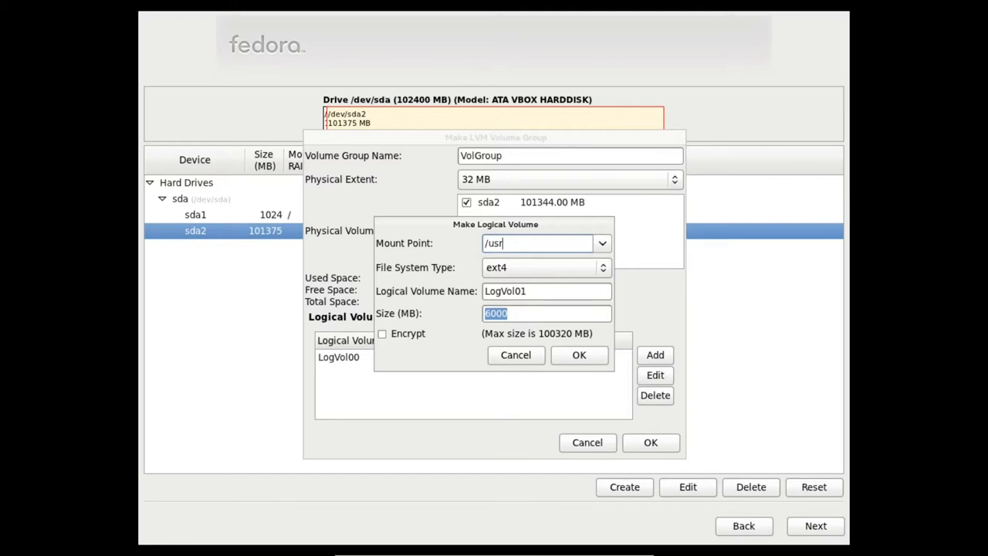
mouse_move(517, 366)
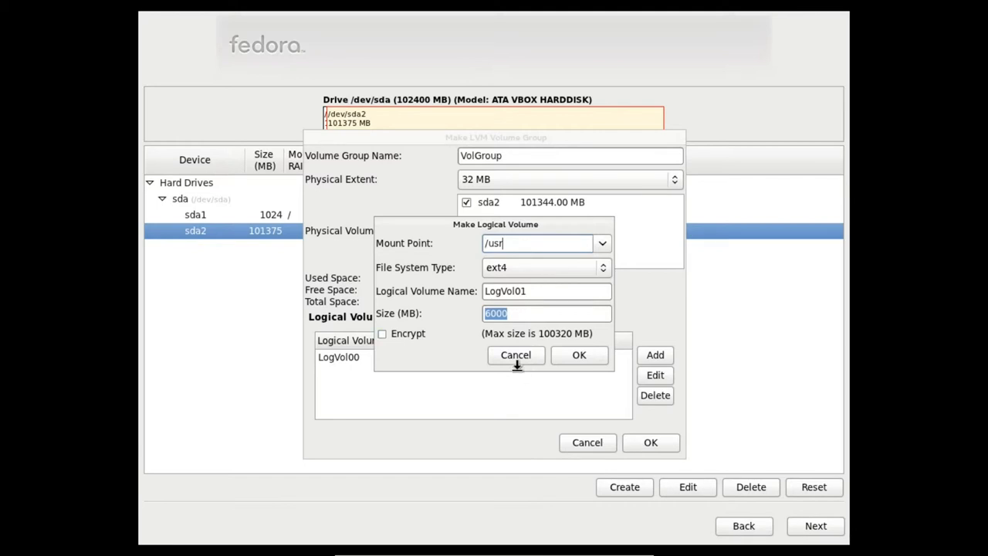
click(579, 354)
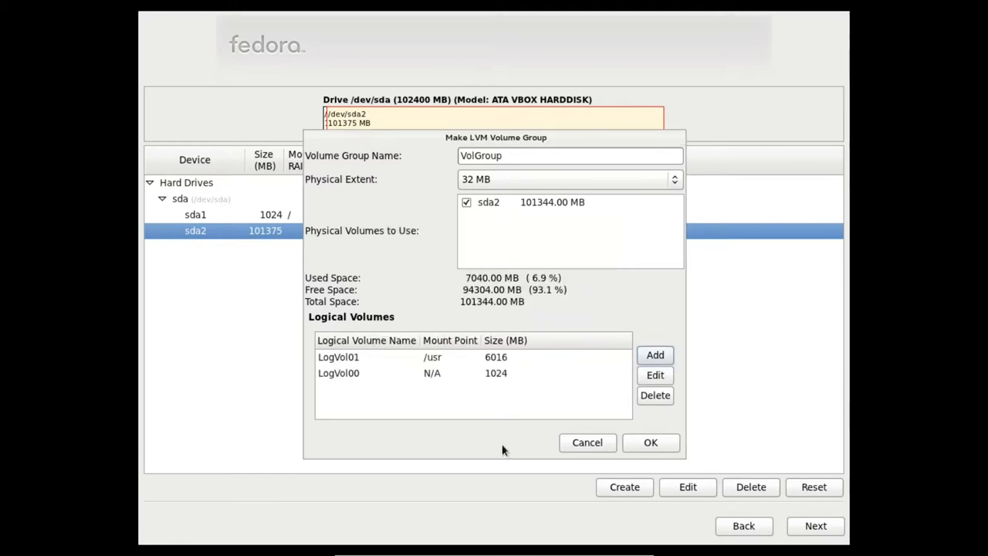
mouse_move(508, 421)
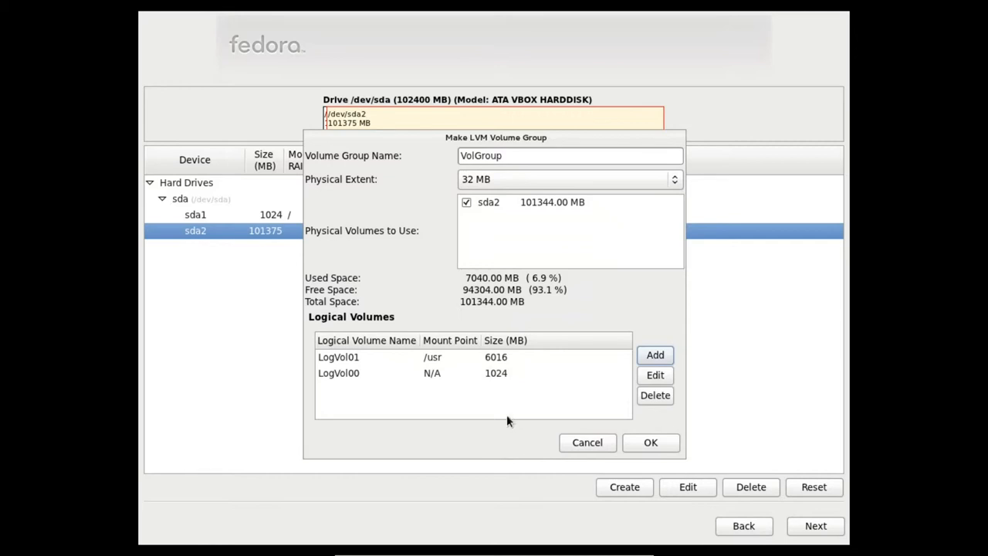
mouse_move(686, 355)
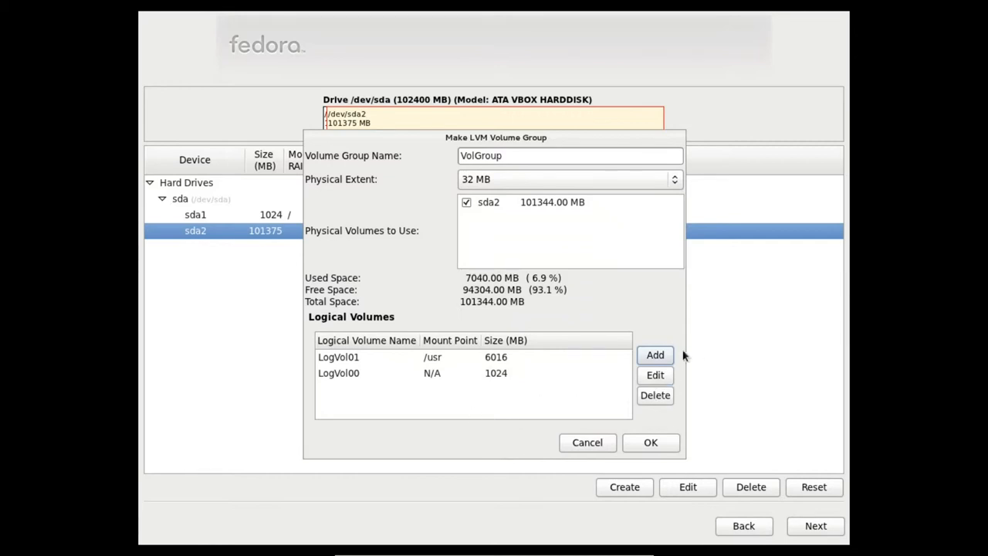
click(655, 355)
text(1)
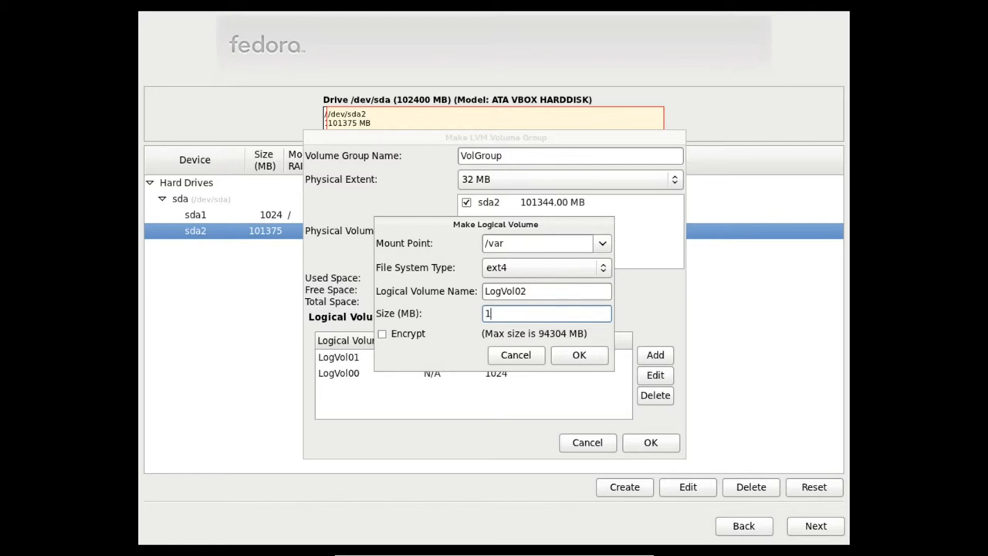
- Add LogVol02, a 6016 MB ext4 volume mounted at /var
text(6)
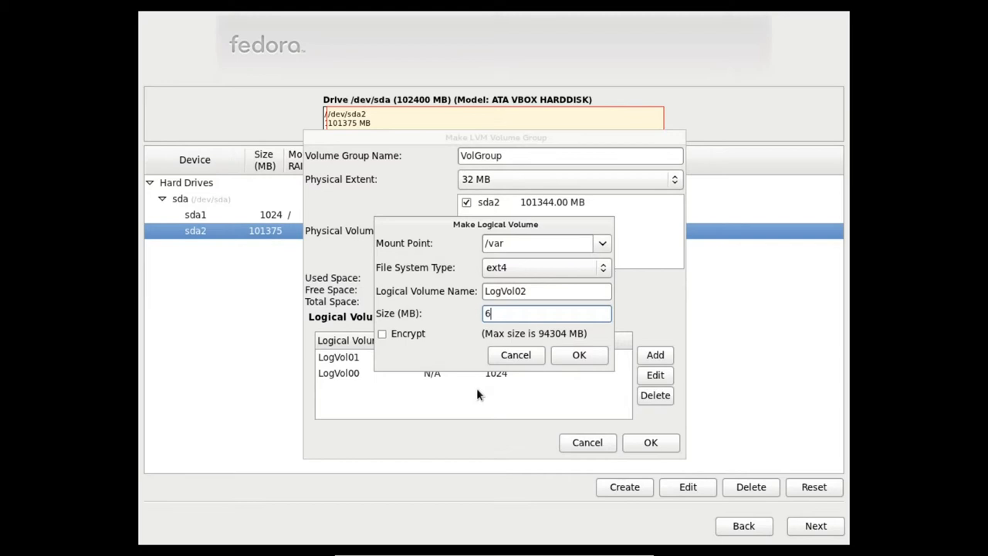
click(516, 354)
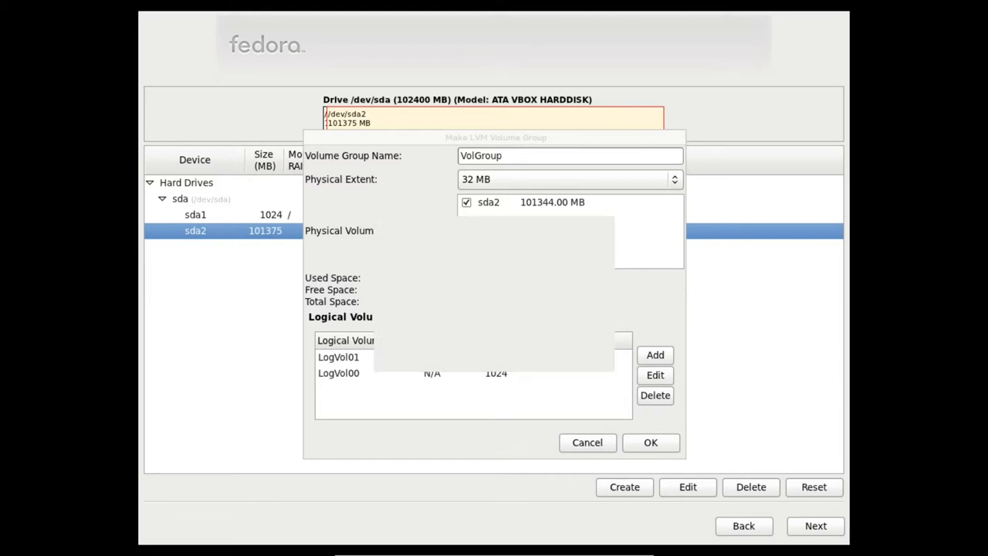
click(655, 354)
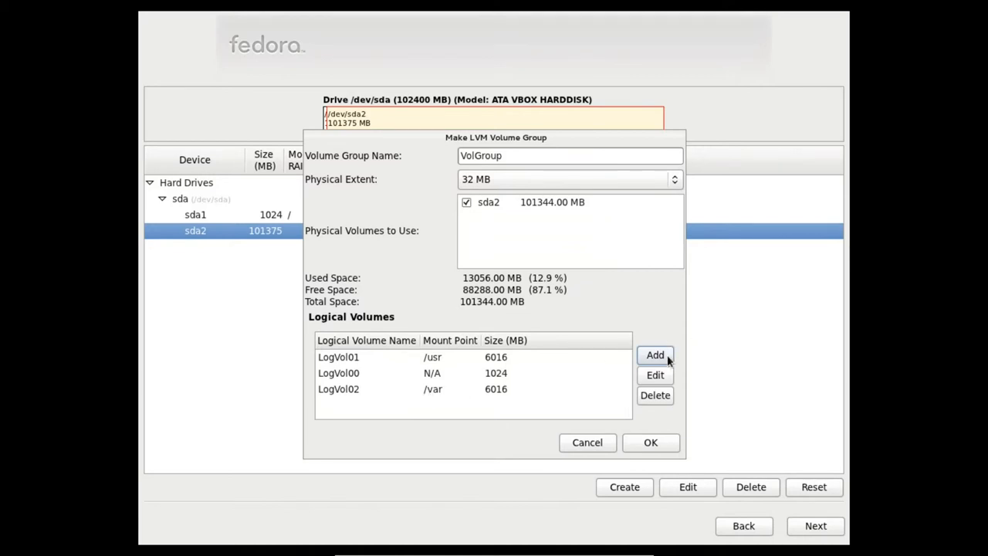
- Add LogVol03 at /home with the remaining 88,288 MB and finish VolGroup
click(655, 354)
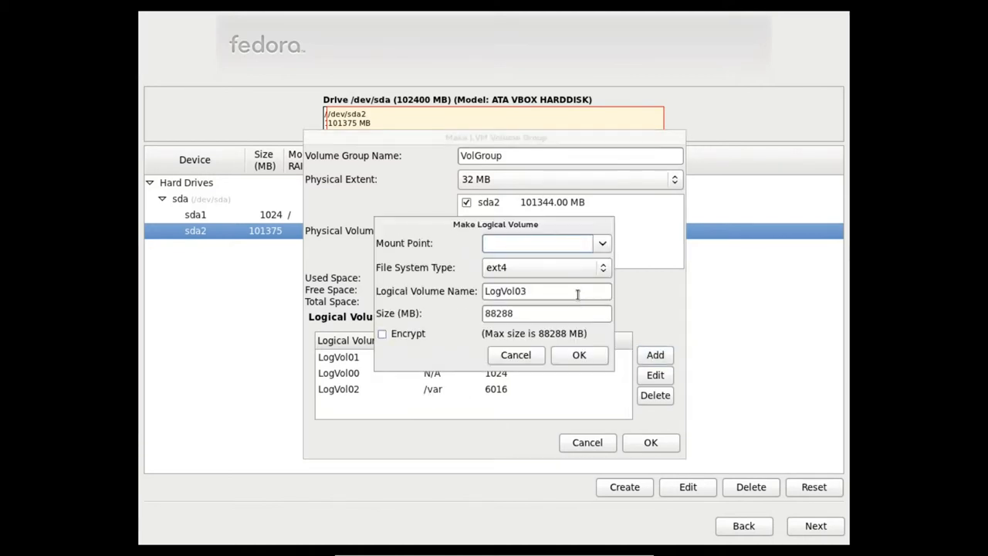
click(601, 243)
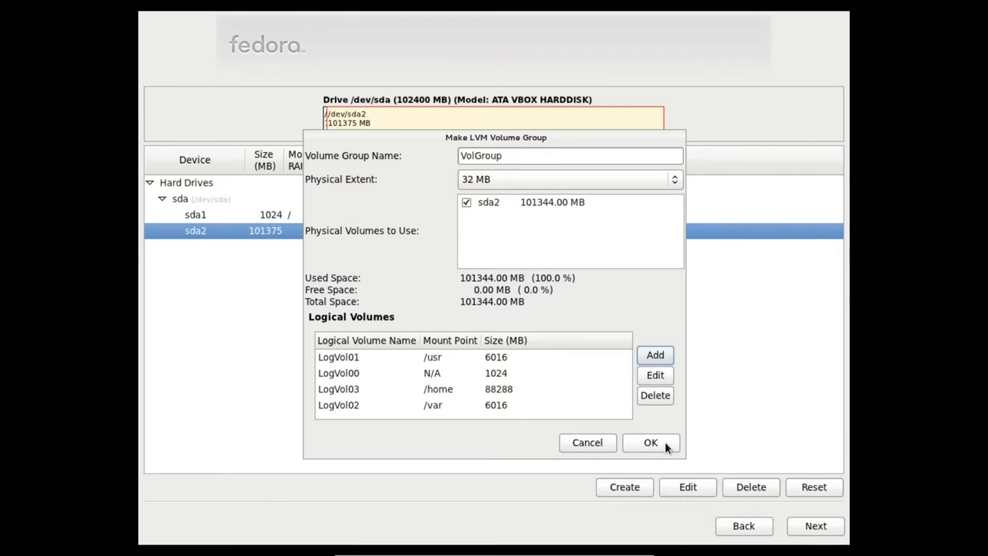
click(650, 442)
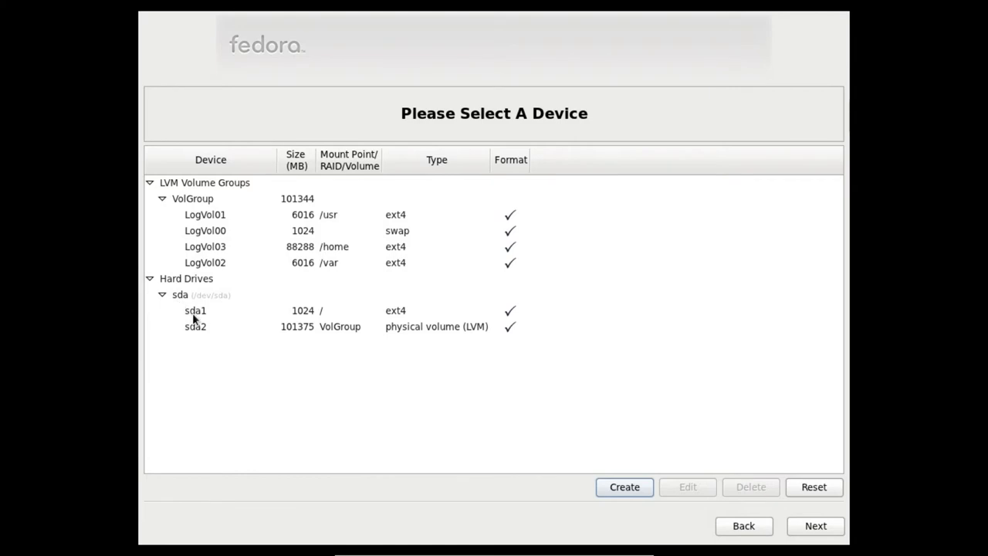
mouse_move(297, 320)
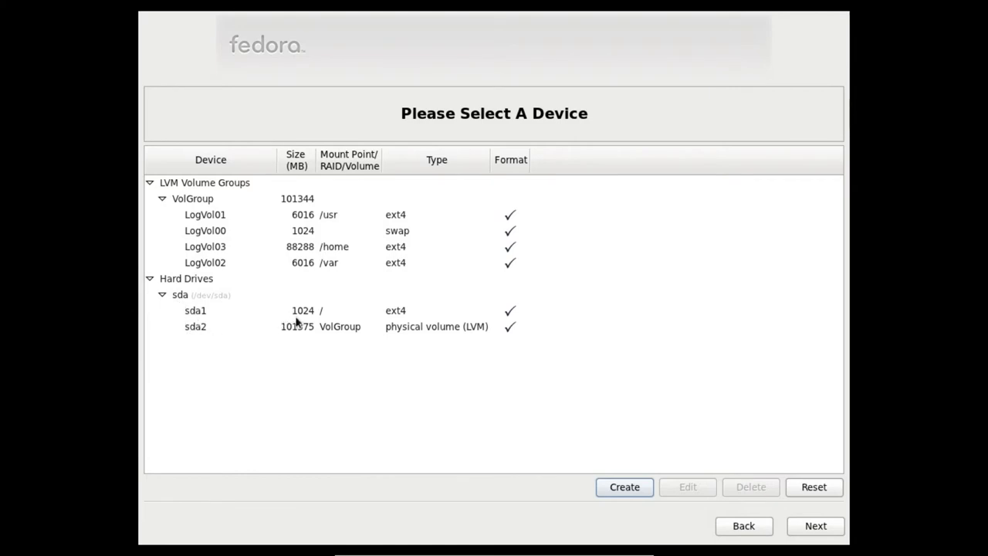
mouse_move(406, 341)
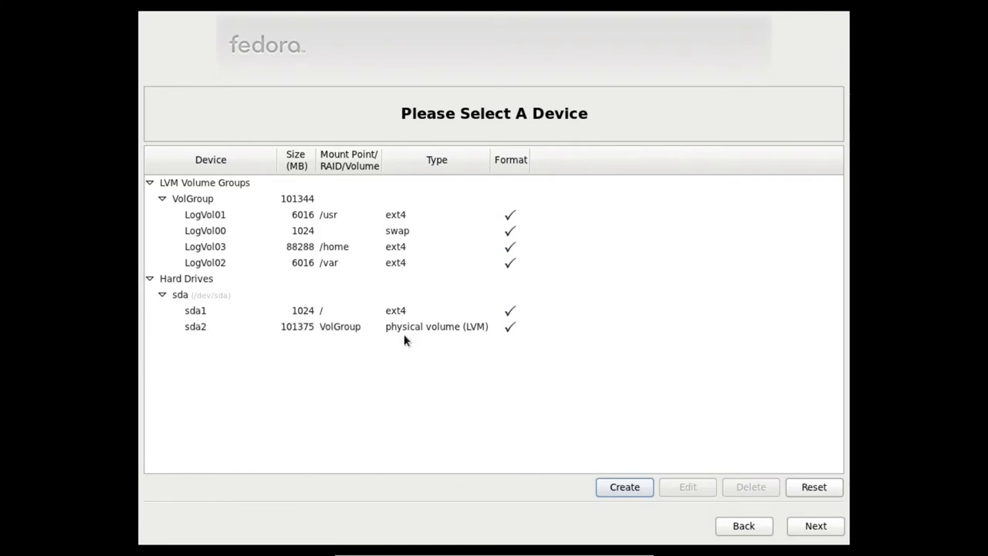
mouse_move(313, 310)
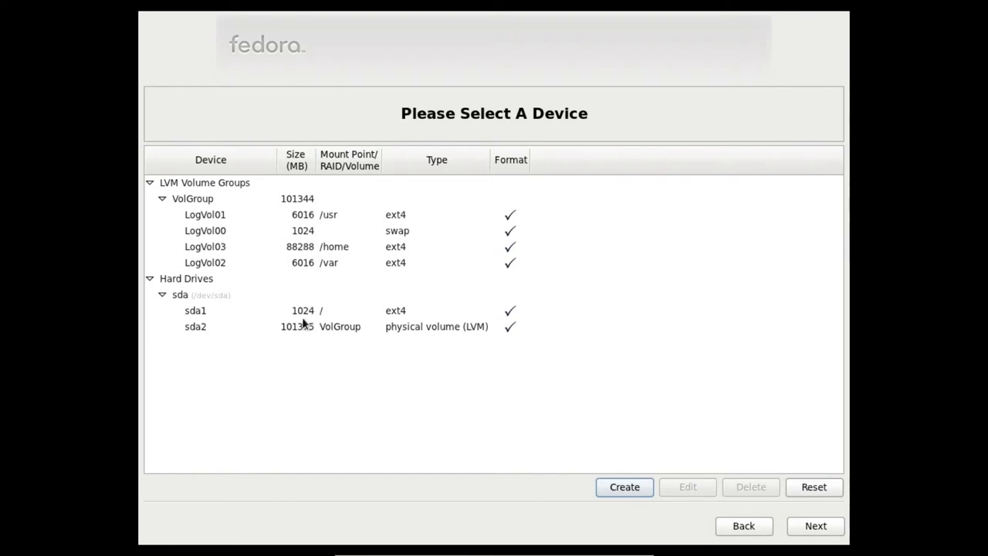
mouse_move(228, 334)
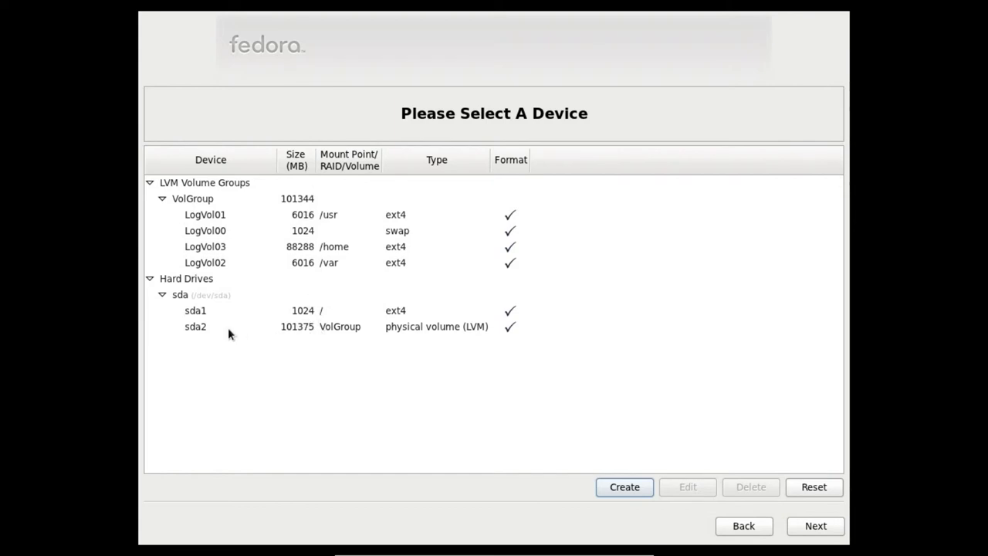
mouse_move(471, 300)
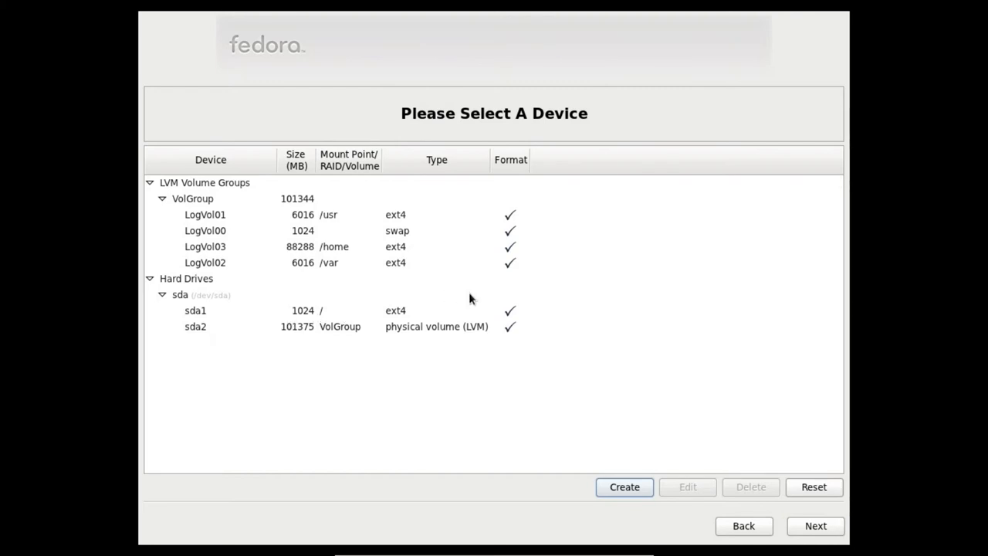
mouse_move(407, 334)
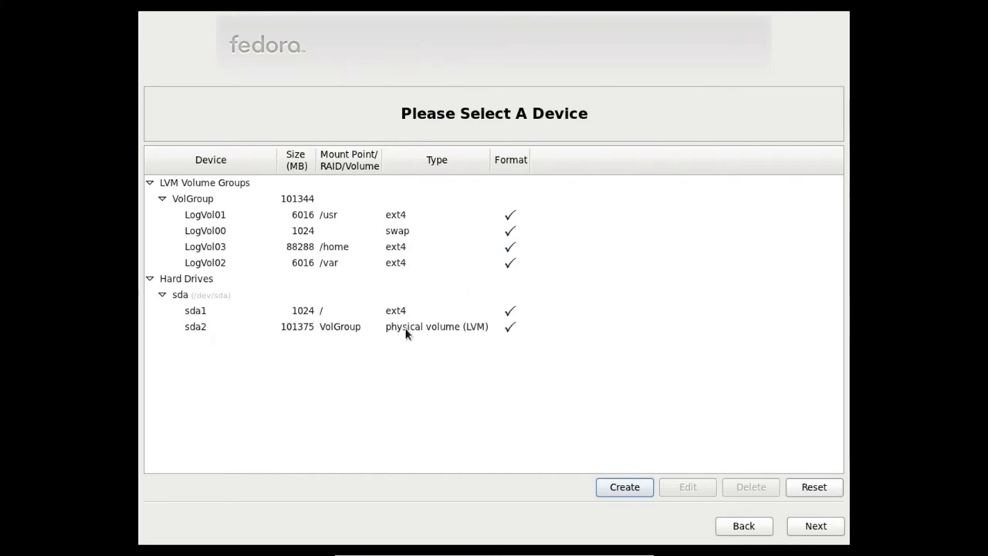
mouse_move(415, 347)
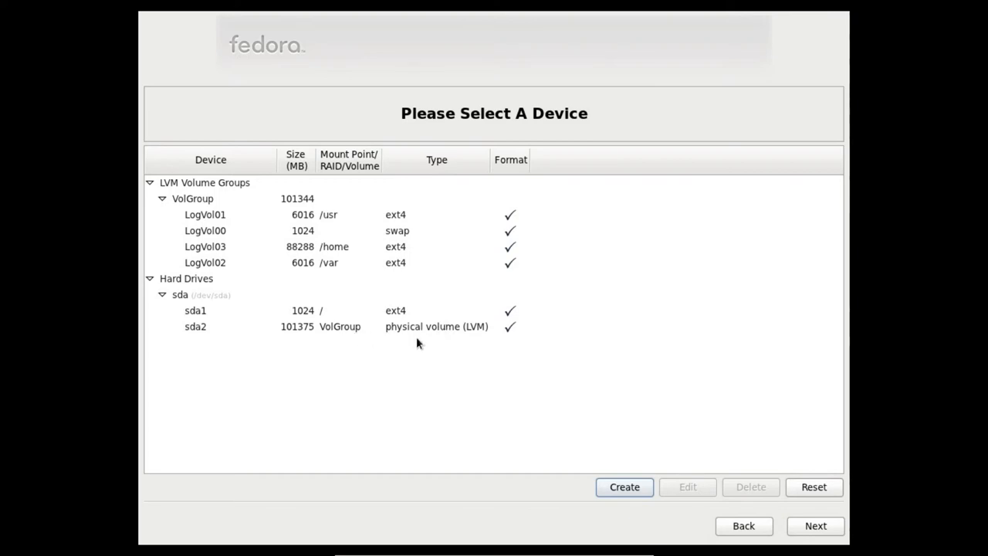
mouse_move(249, 242)
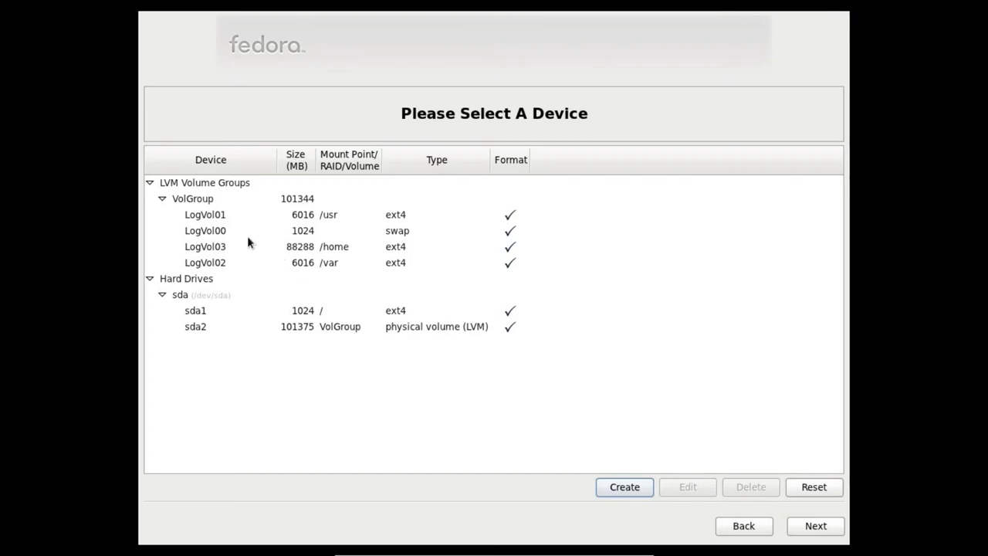
mouse_move(313, 321)
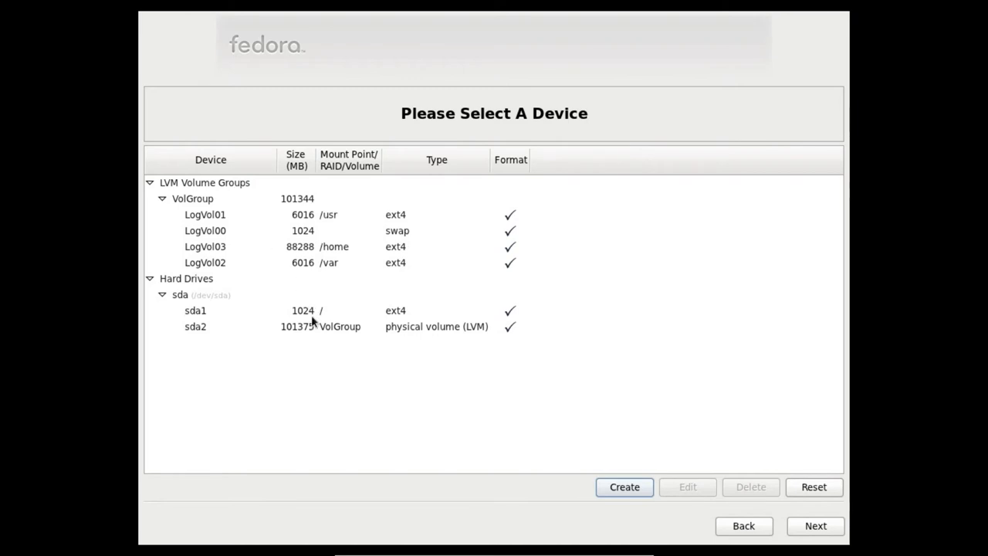
mouse_move(248, 213)
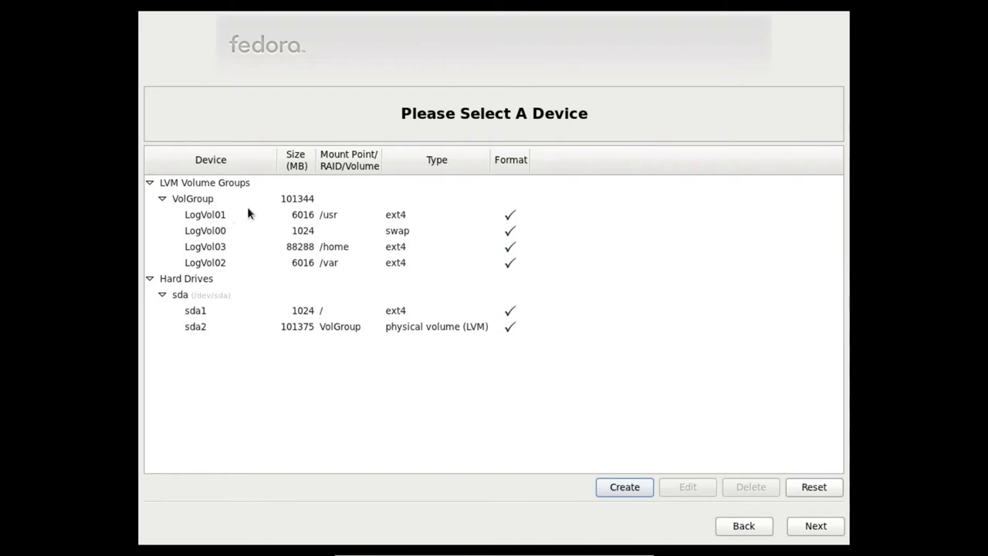
mouse_move(340, 214)
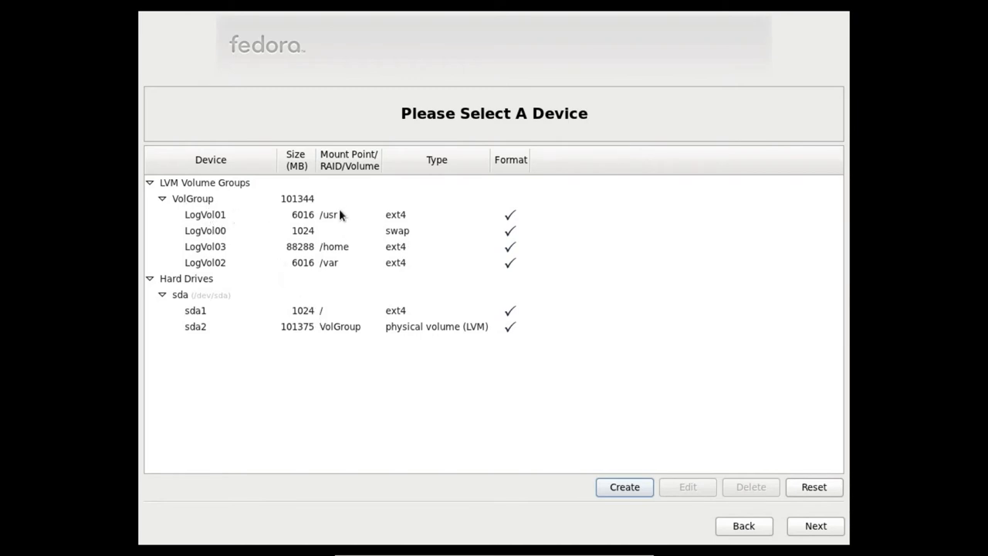
mouse_move(815, 526)
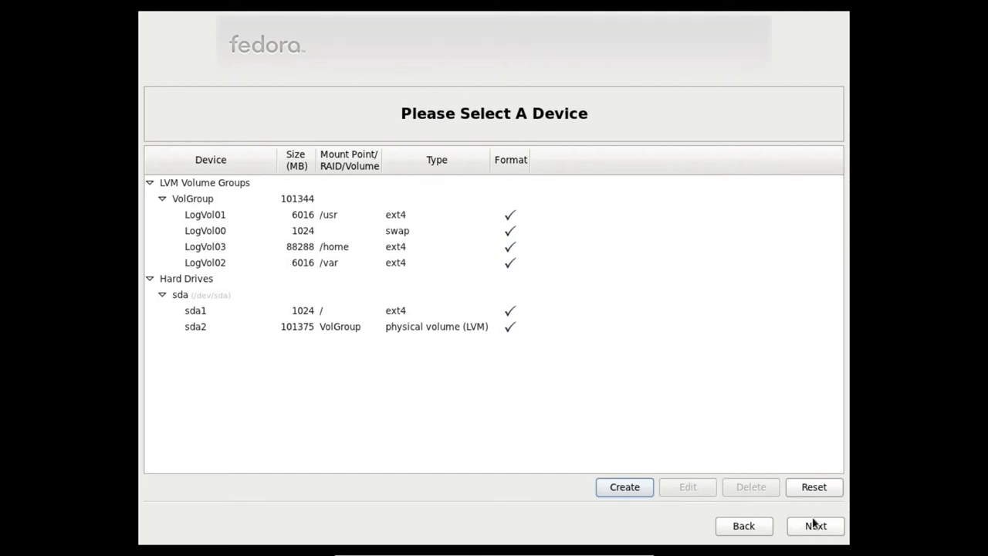
mouse_move(604, 487)
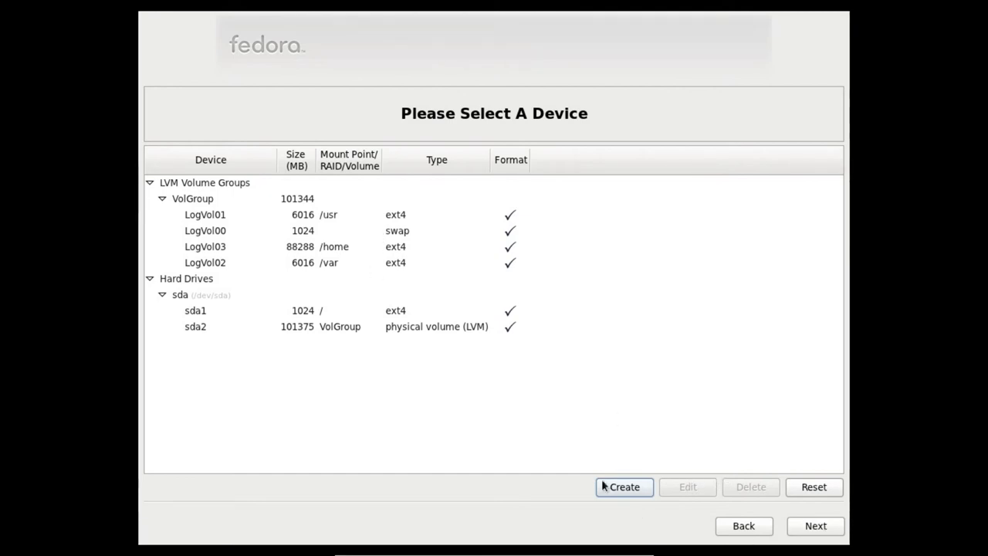
- Accept the layout, approve formatting the disk, and write the changes to disk
click(624, 486)
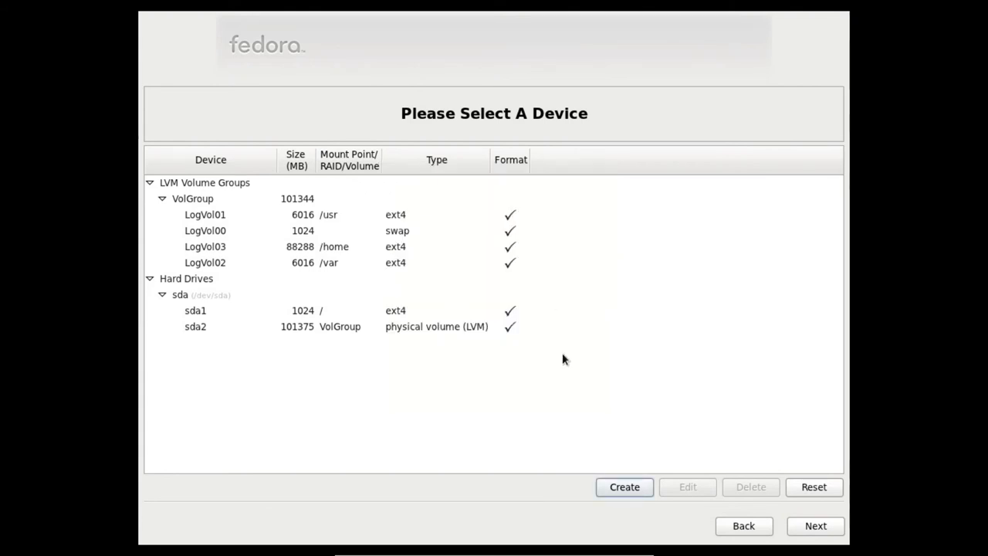
mouse_move(816, 526)
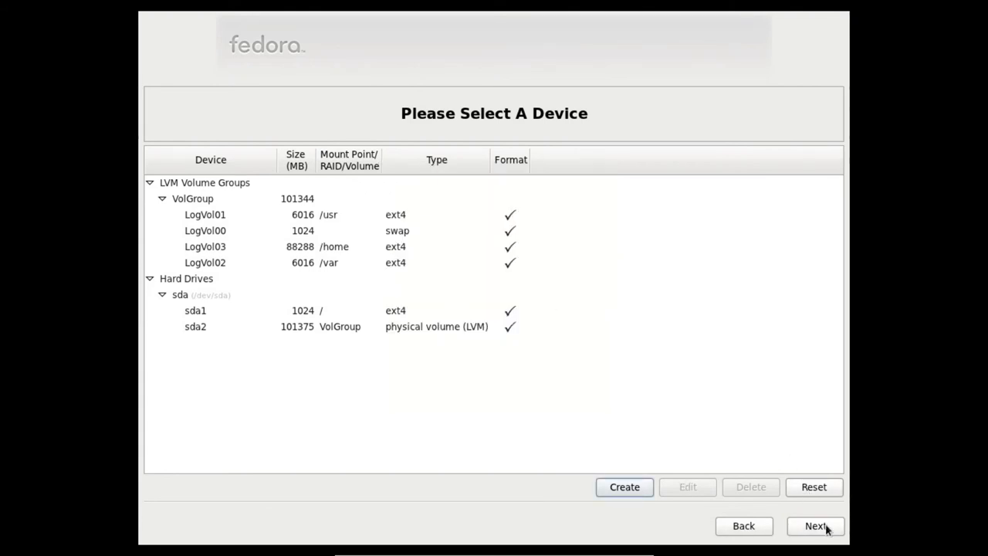
click(816, 526)
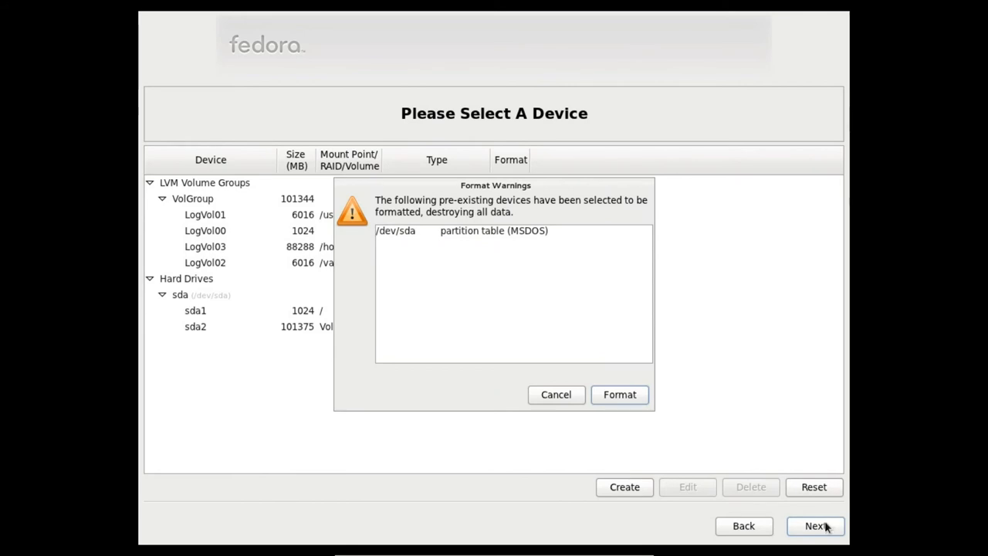
mouse_move(565, 224)
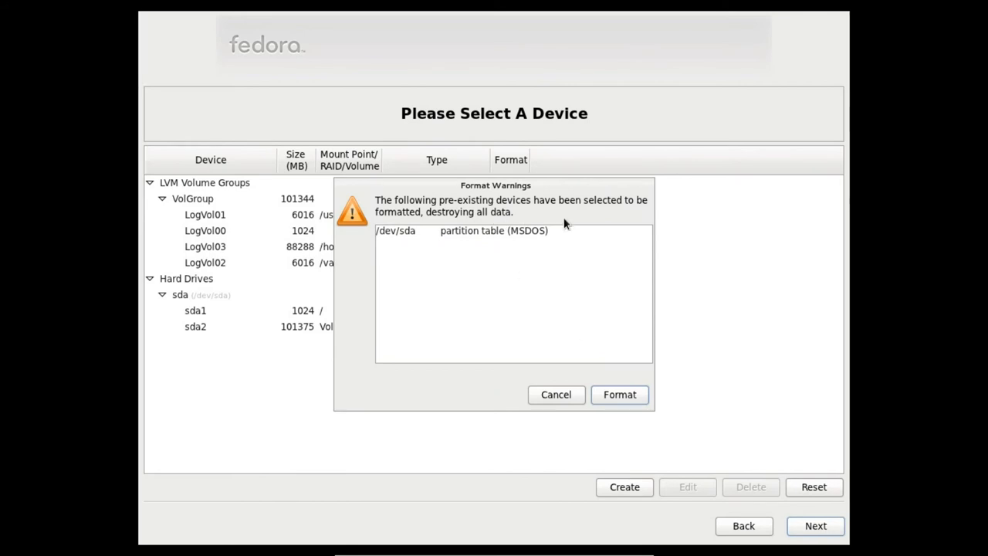
click(619, 394)
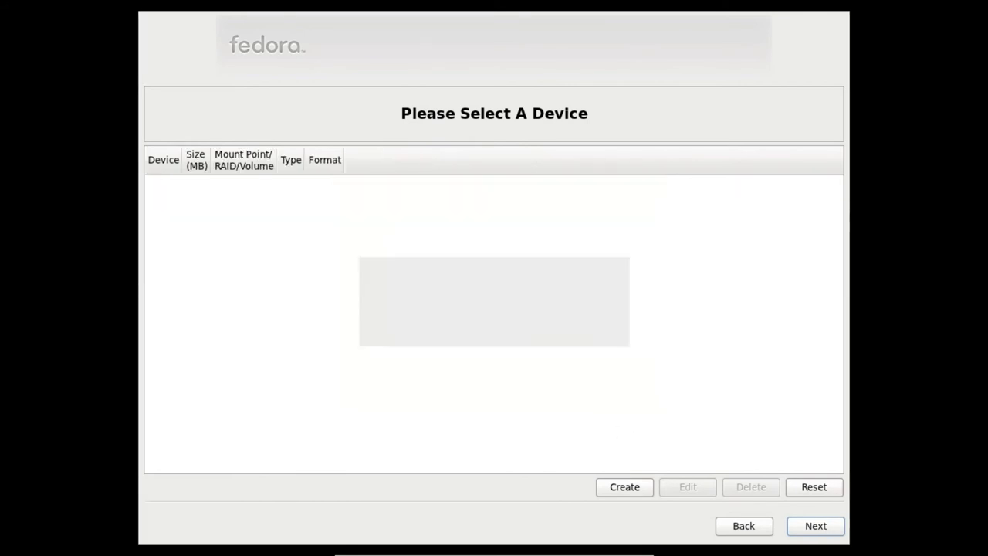
click(815, 526)
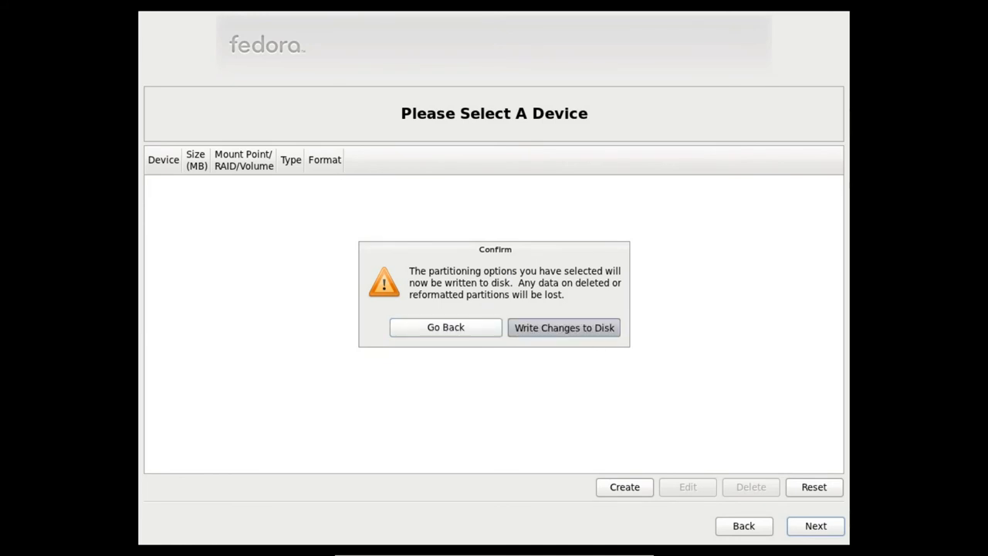
click(563, 327)
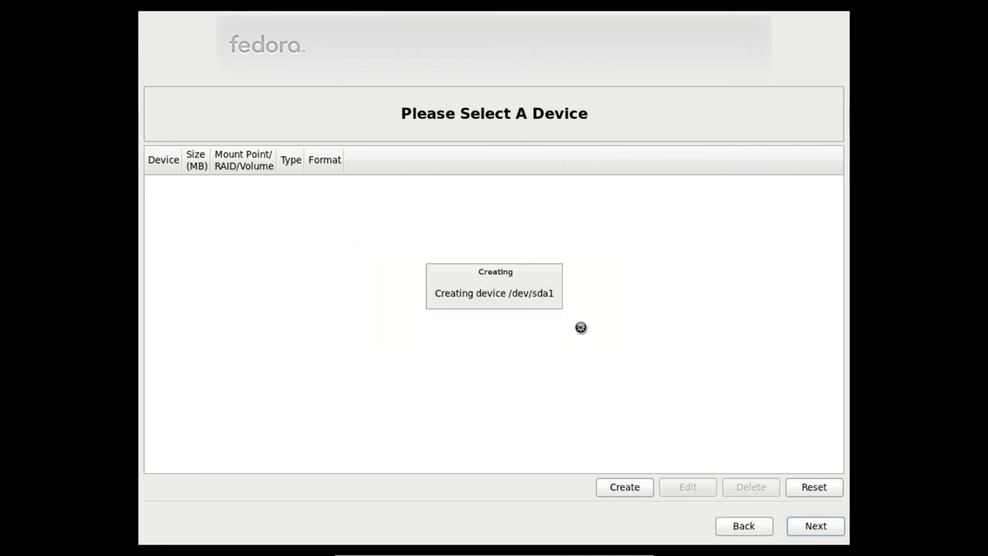